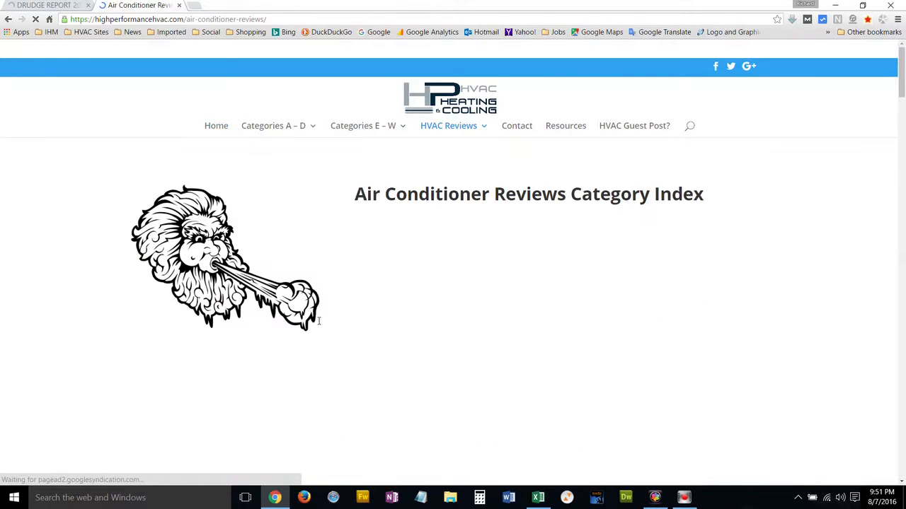
- Scroll down the Air Conditioner Reviews index brand listings toward the Carrier entry
scroll("down", 3)
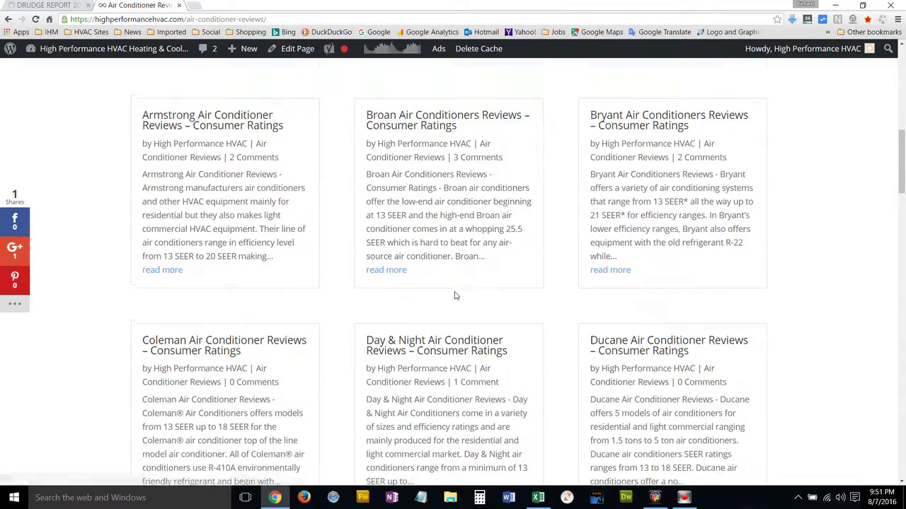
scroll("down", 3)
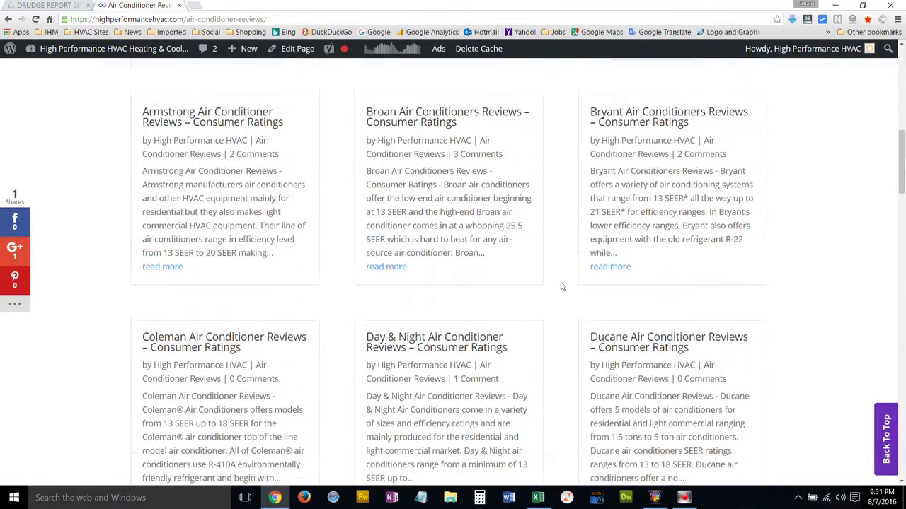
scroll("down", 3)
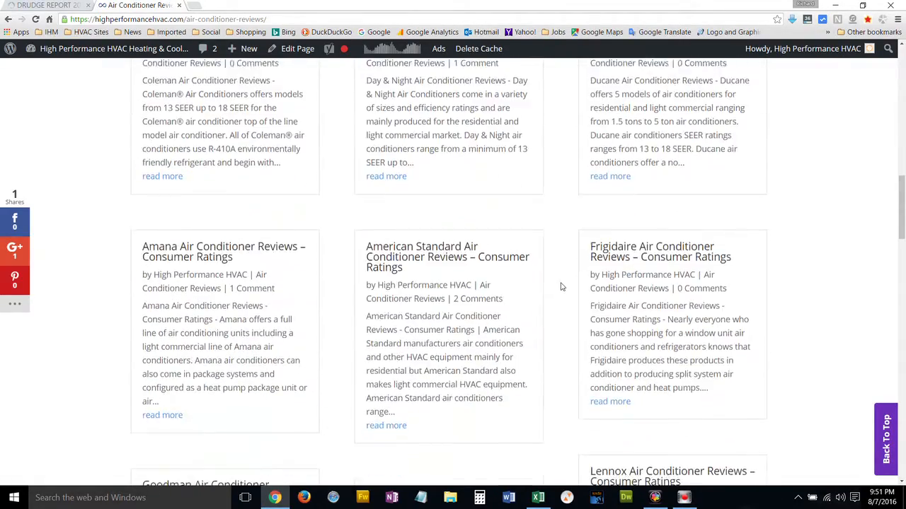
scroll("down", 3)
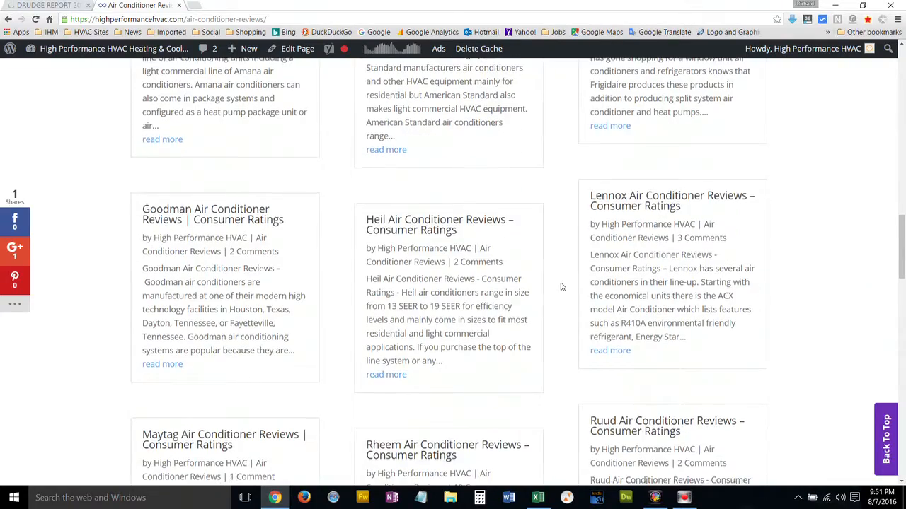
scroll("down", 3)
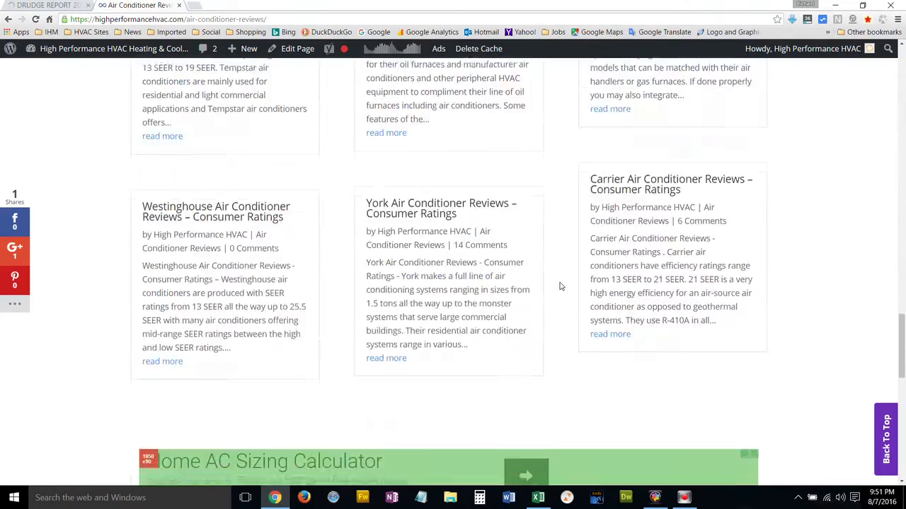
scroll("down", 3)
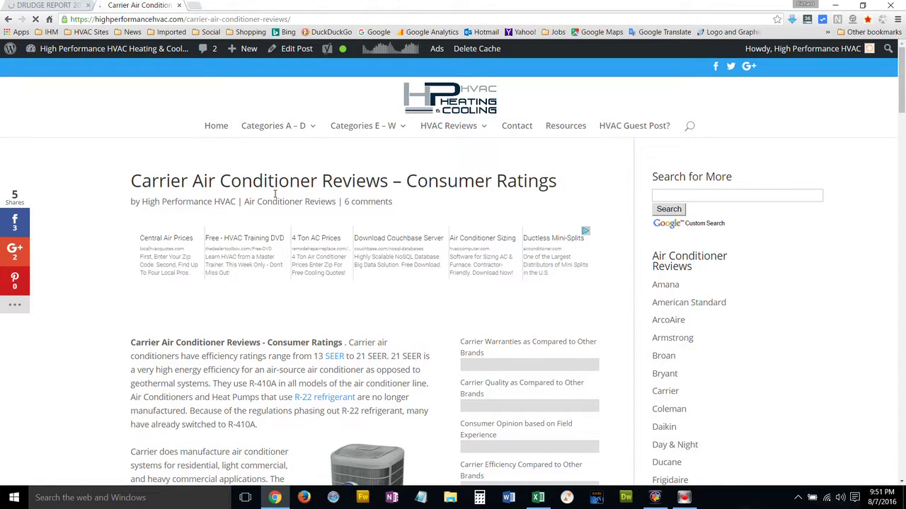
scroll("down", 3)
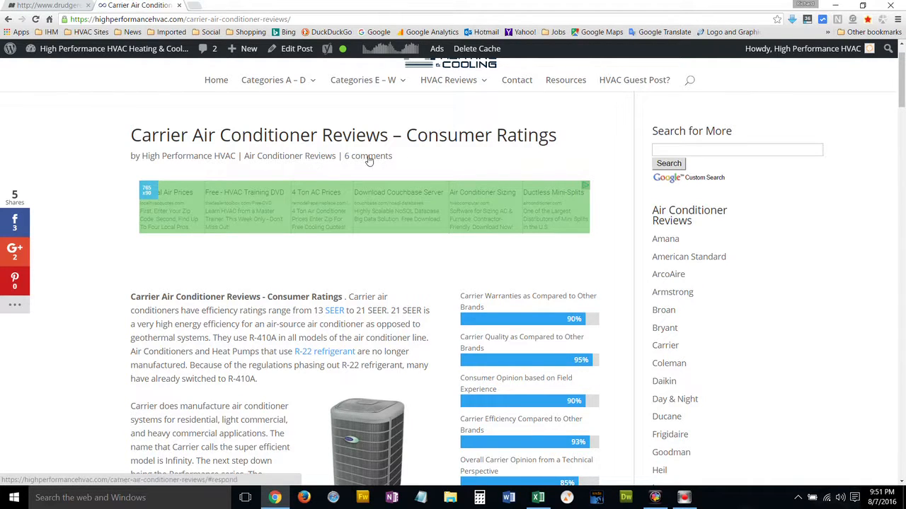
scroll("down", 3)
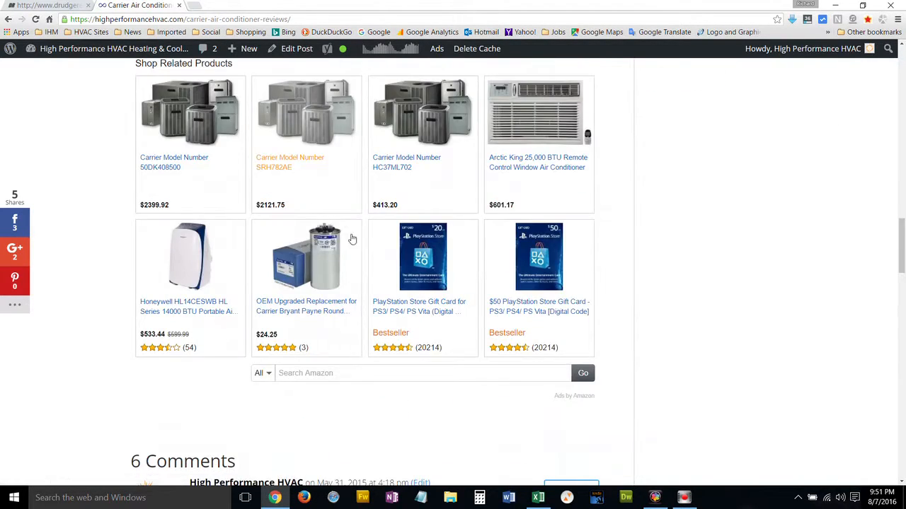
scroll("down", 3)
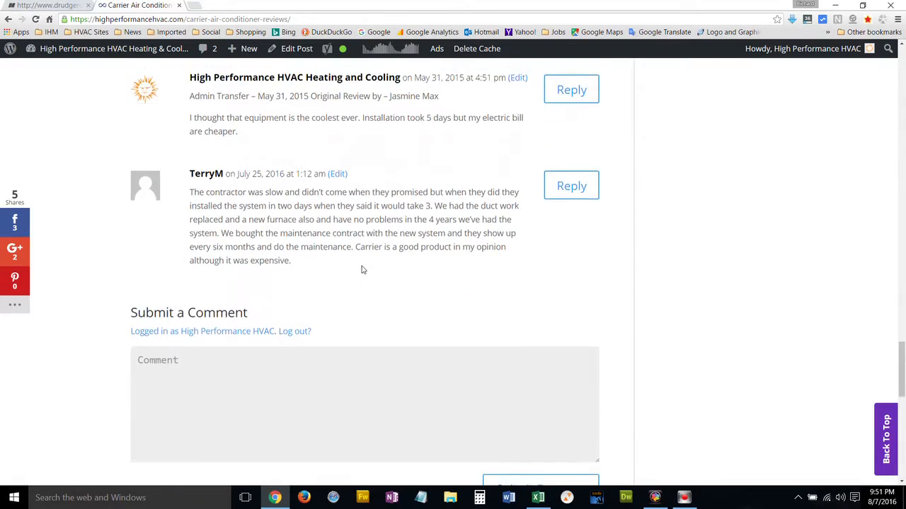
scroll("up", 3)
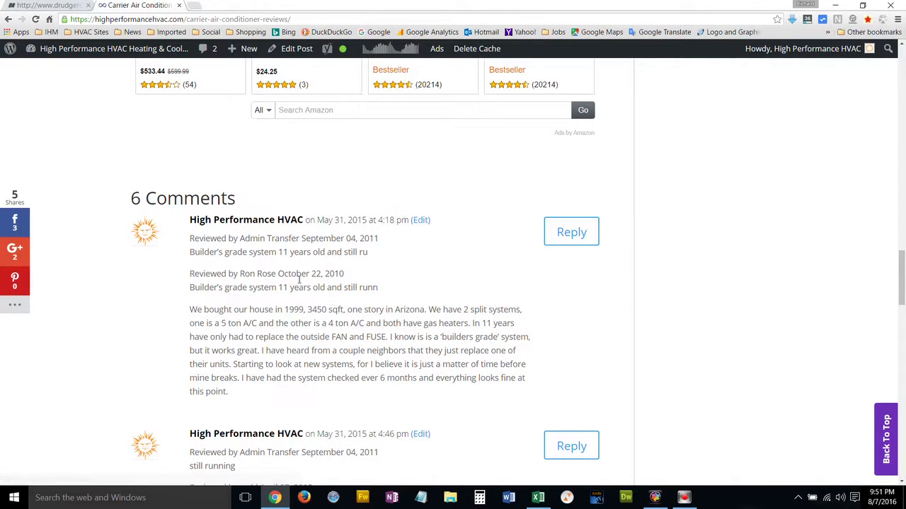
scroll("down", 3)
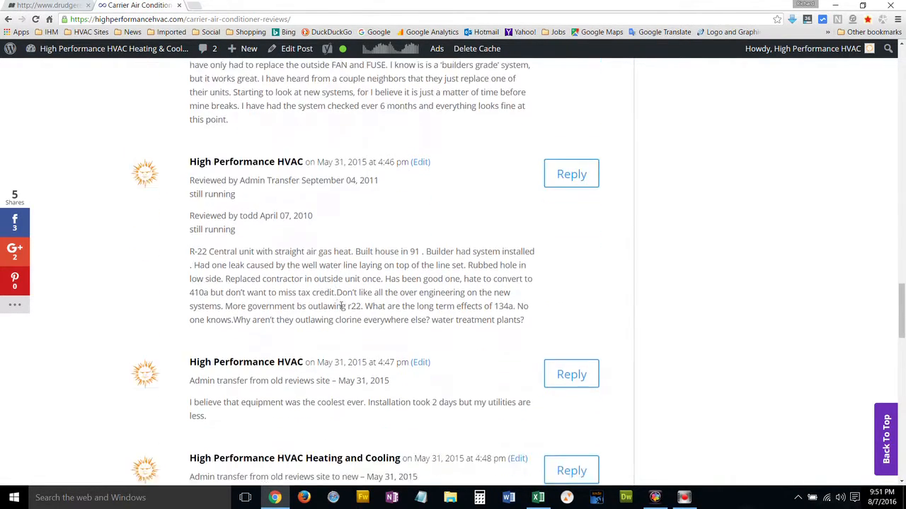
scroll("down", 3)
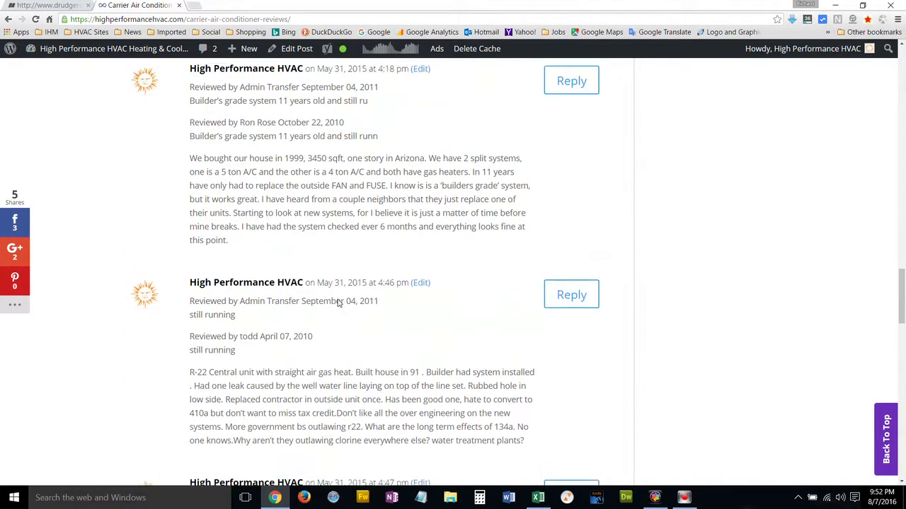
scroll("up", 3)
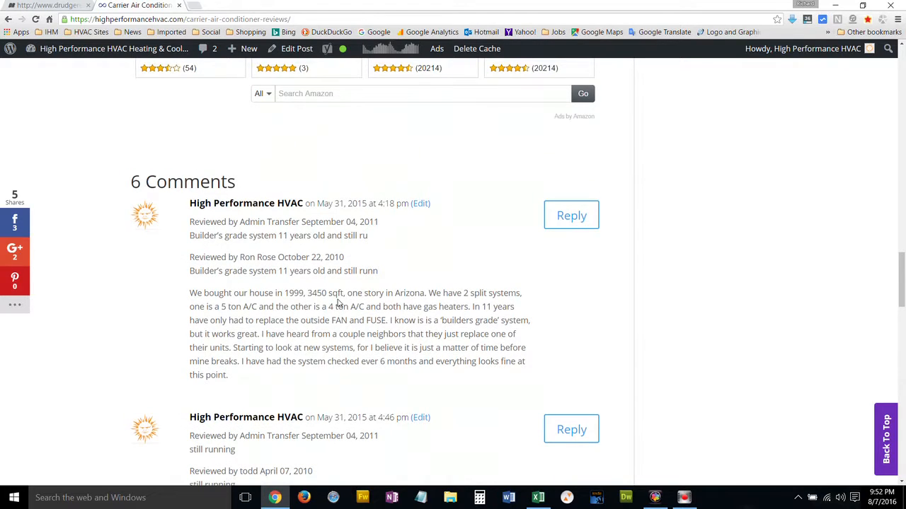
scroll("down", 3)
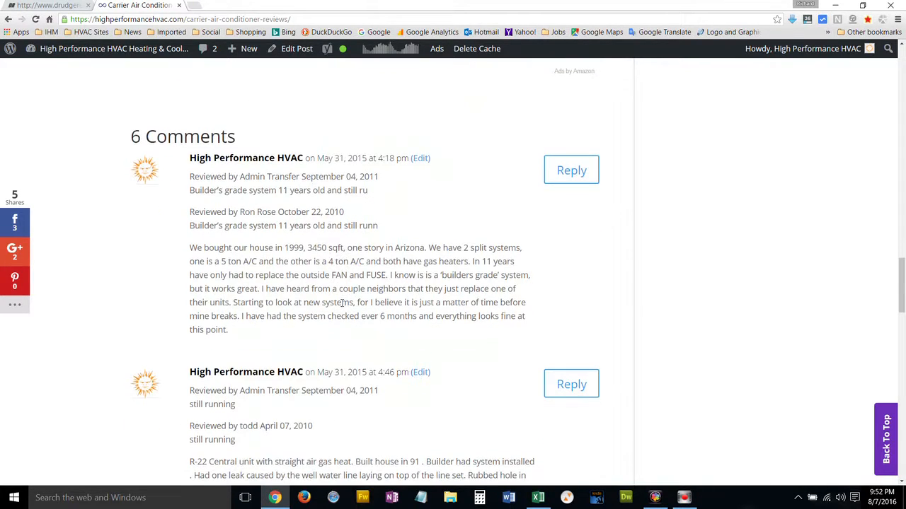
left_click_drag(189, 175, 201, 226)
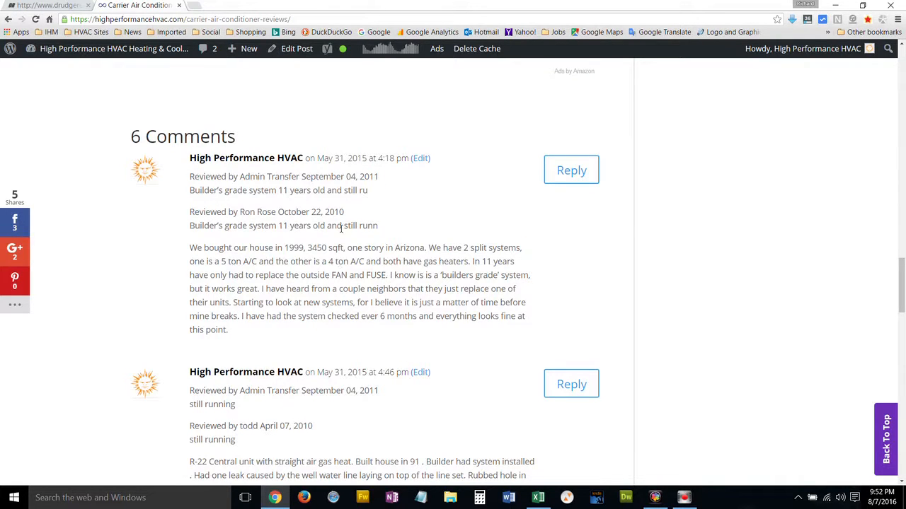
scroll("down", 3)
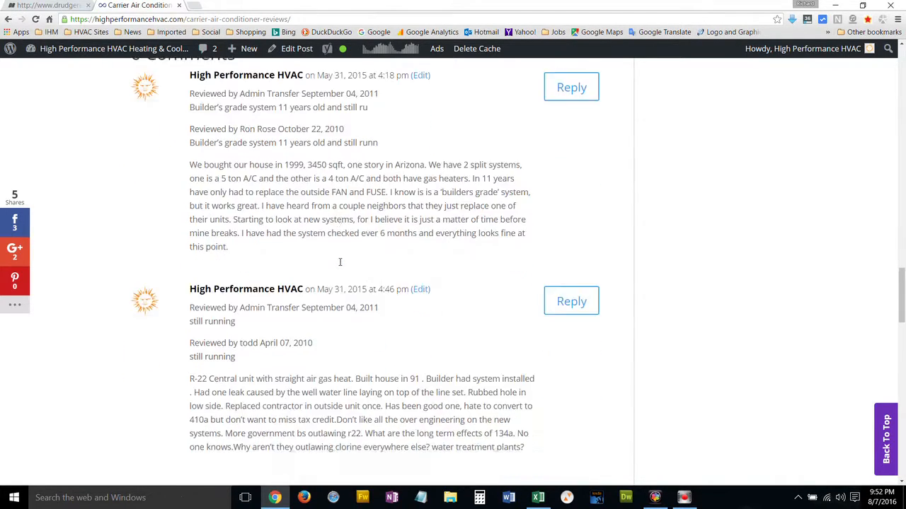
scroll("down", 3)
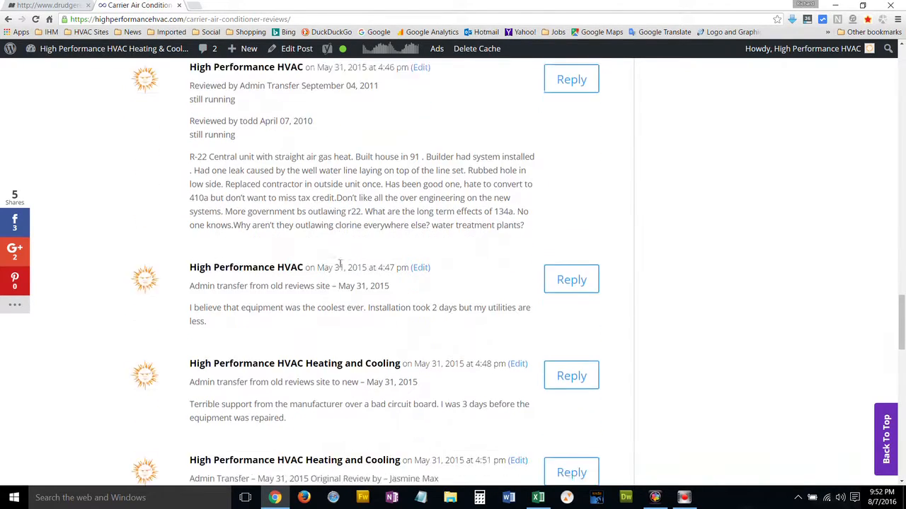
scroll("down", 3)
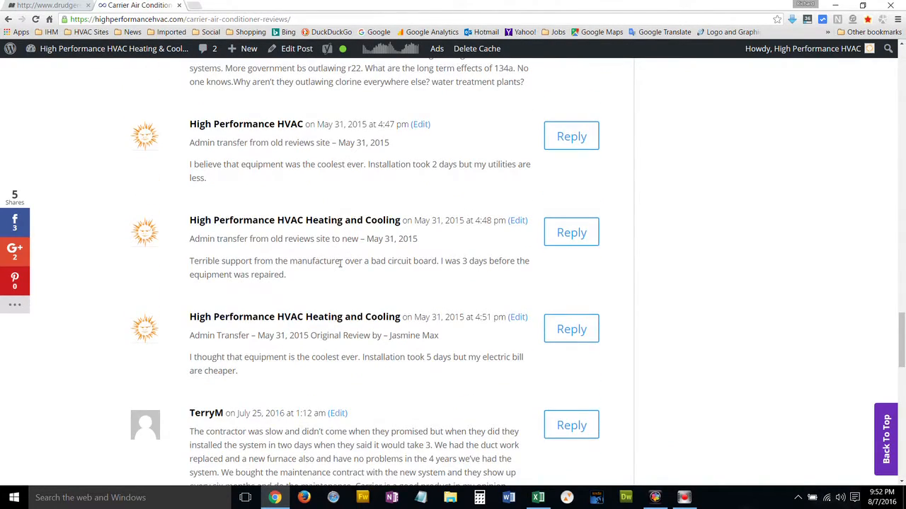
scroll("down", 3)
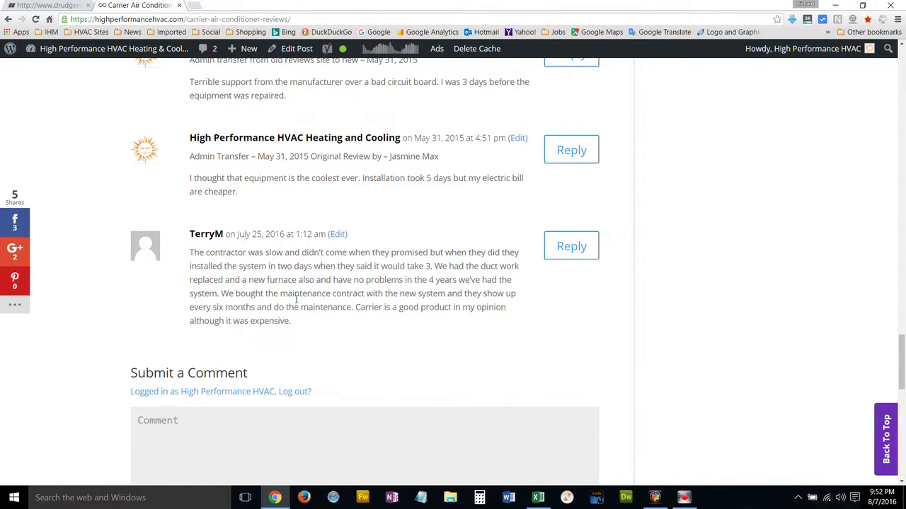
scroll("up", 3)
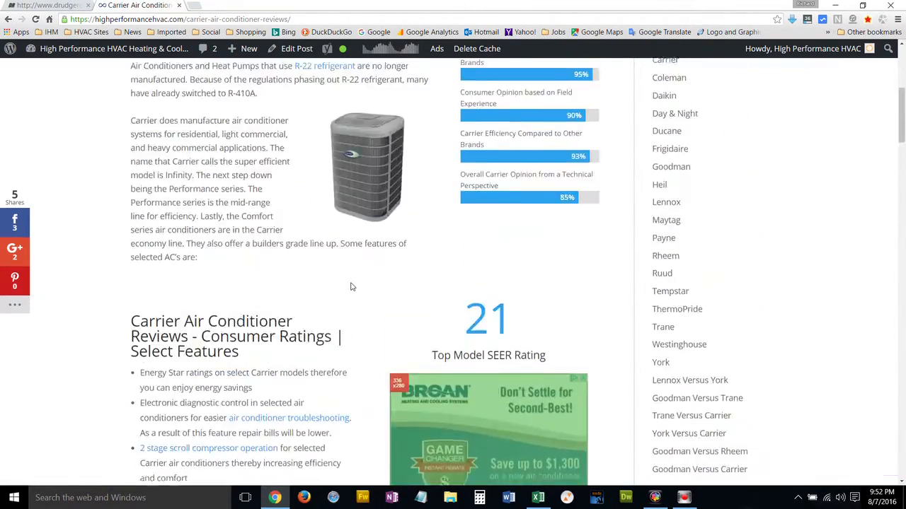
scroll("up", 3)
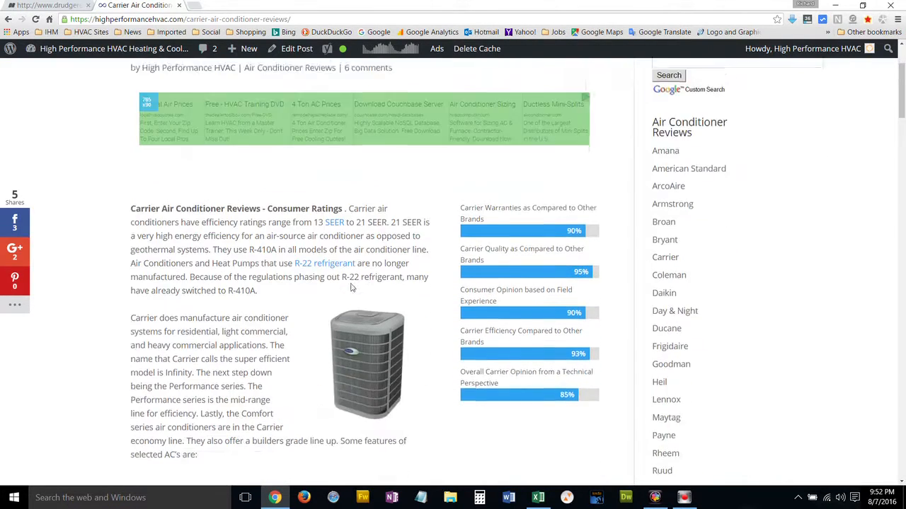
scroll("down", 3)
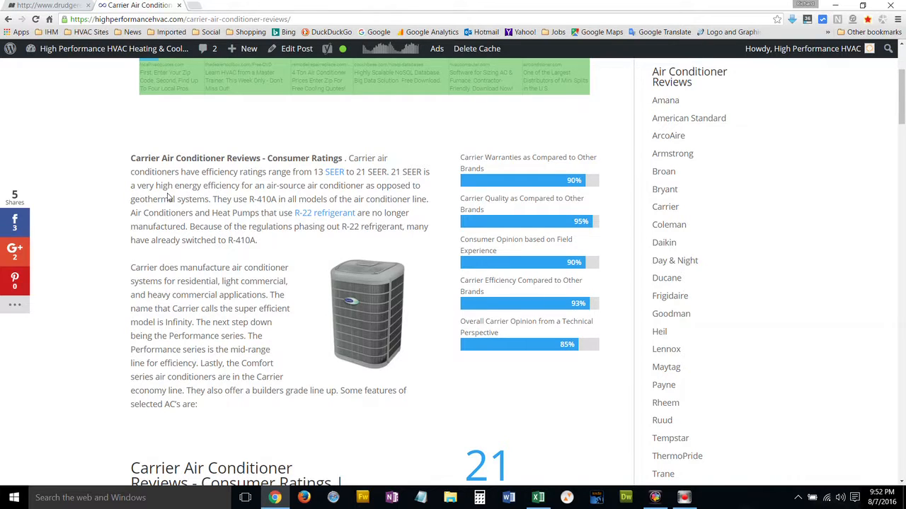
mouse_move(271, 337)
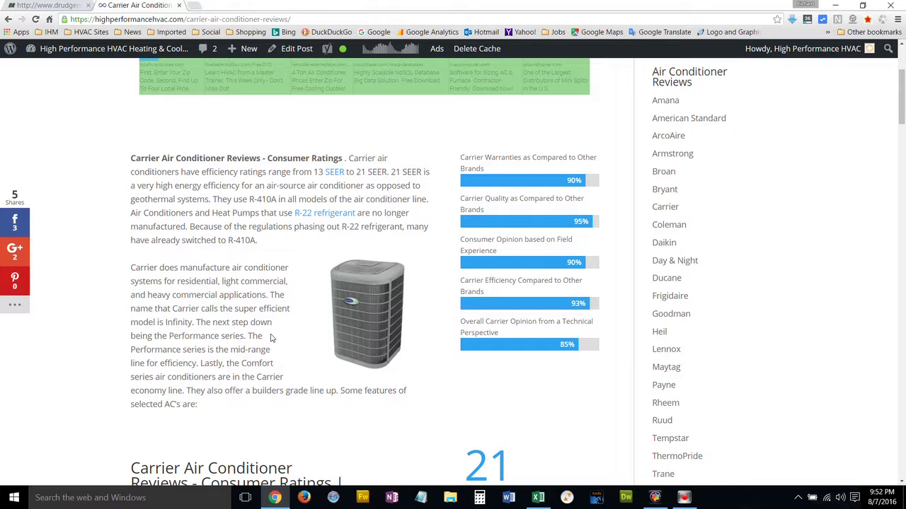
scroll("down", 3)
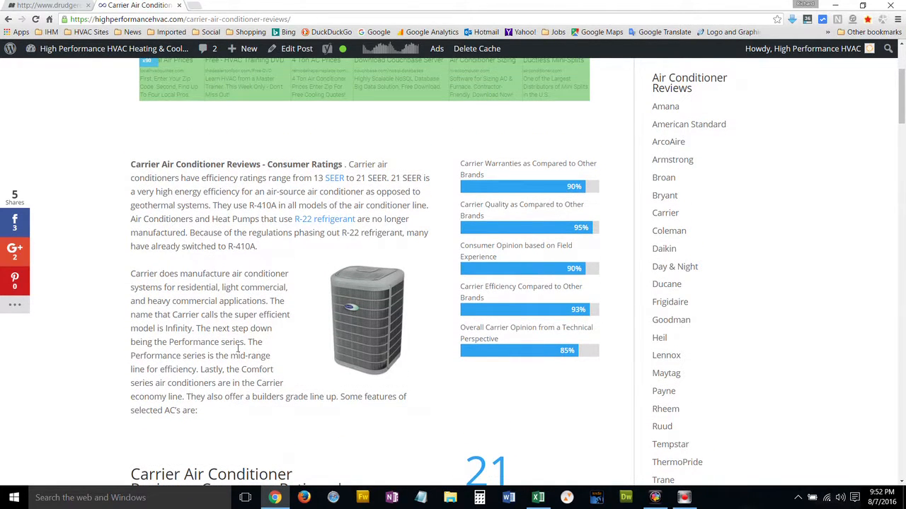
left_click_drag(147, 300, 230, 356)
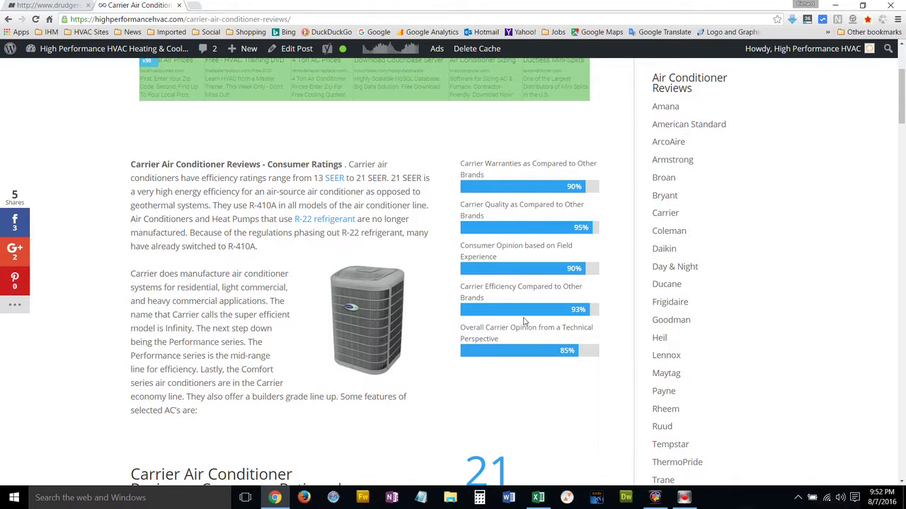
mouse_move(442, 362)
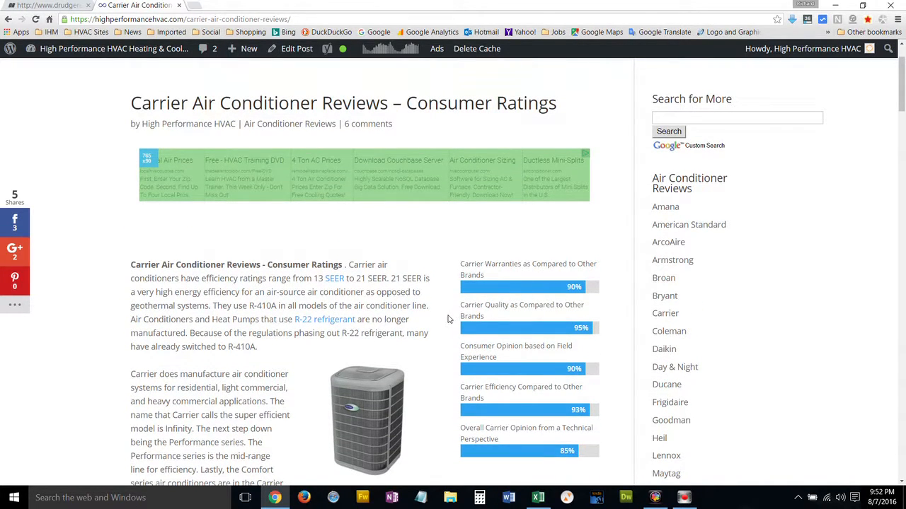
scroll("down", 3)
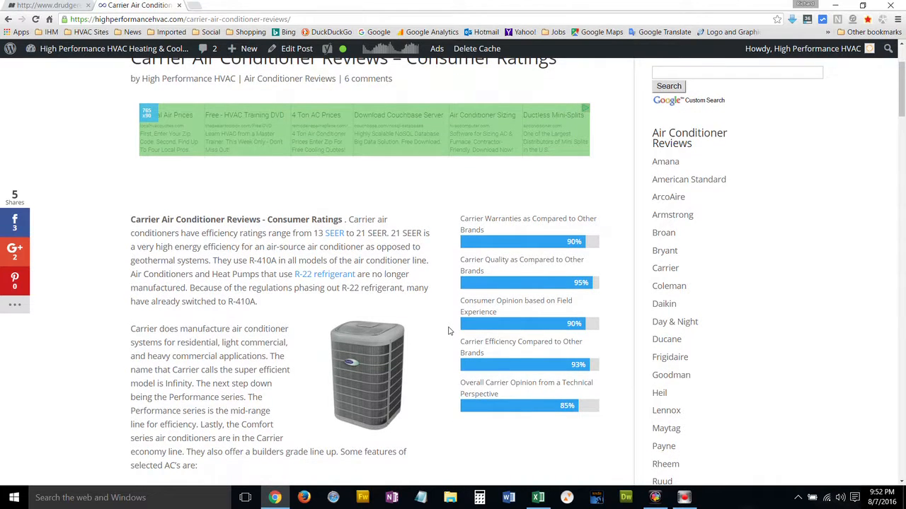
scroll("down", 3)
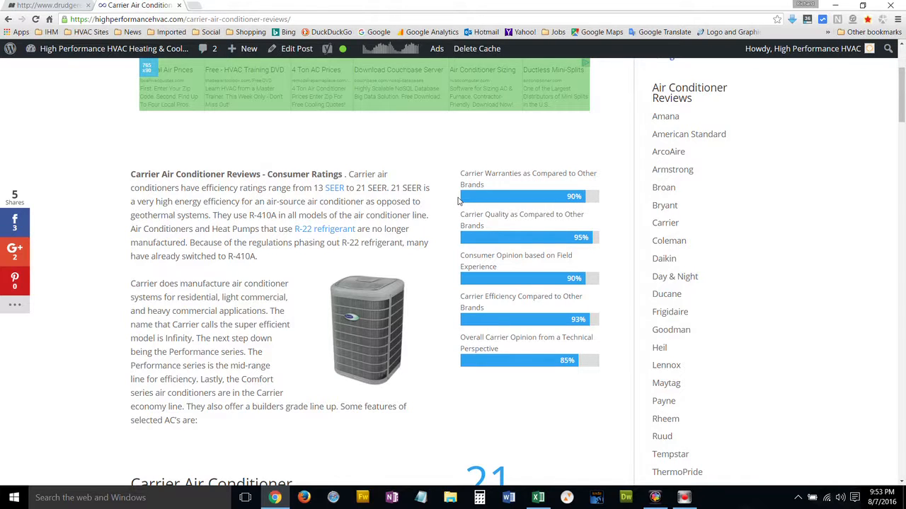
mouse_move(455, 225)
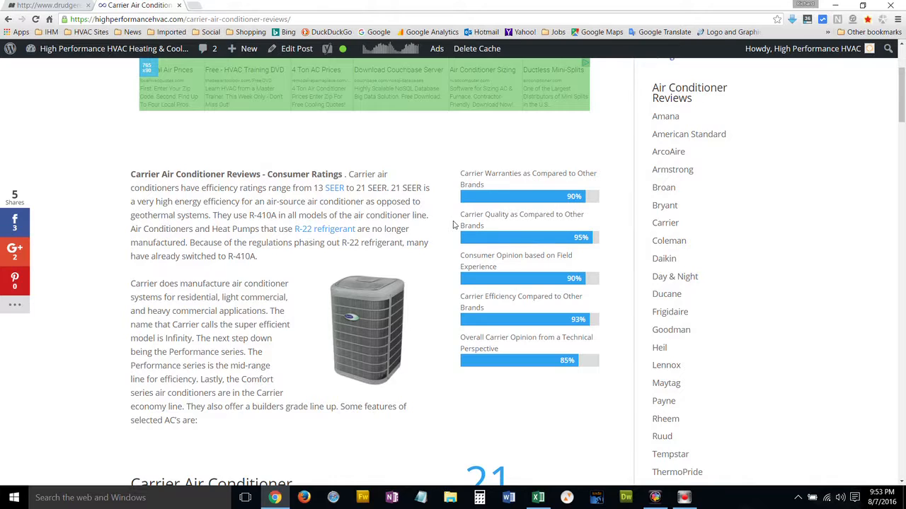
mouse_move(446, 297)
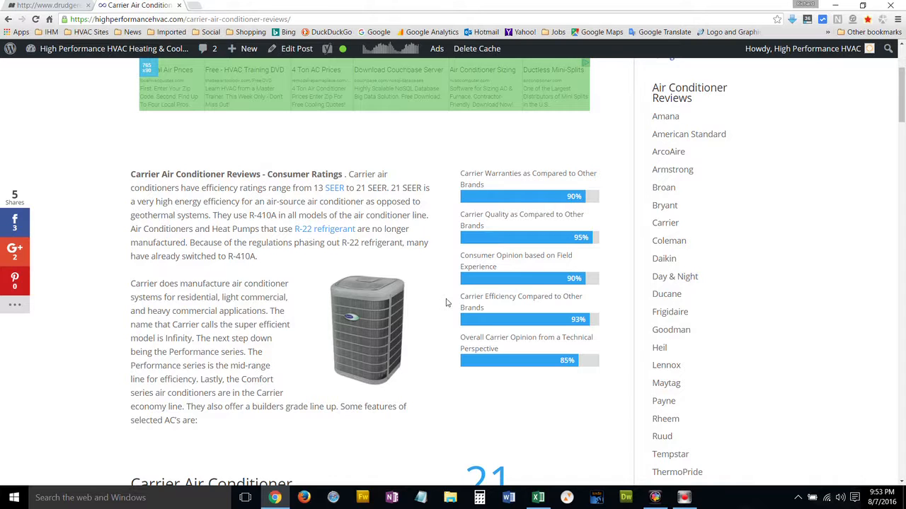
scroll("down", 3)
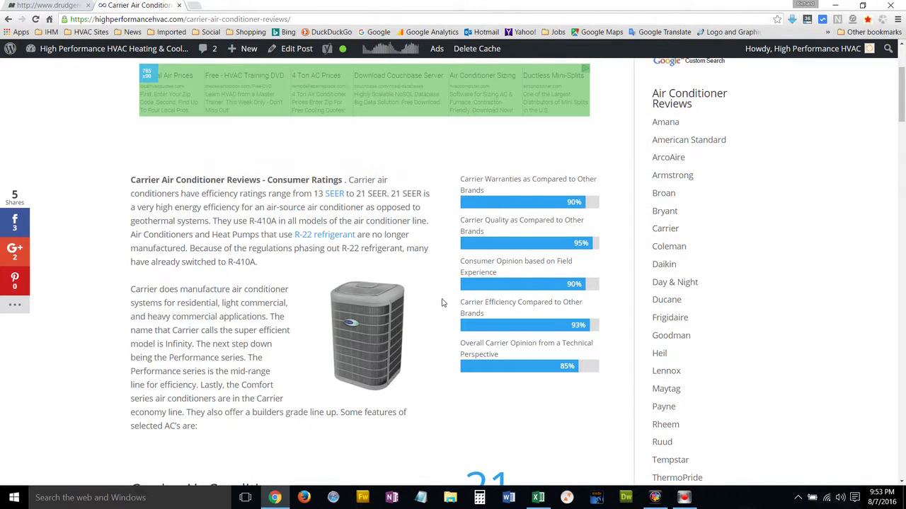
scroll("down", 3)
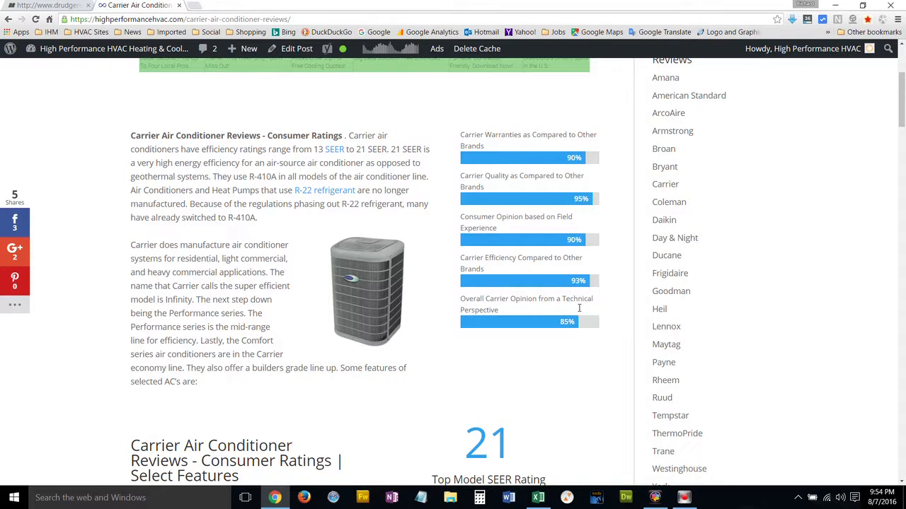
mouse_move(379, 318)
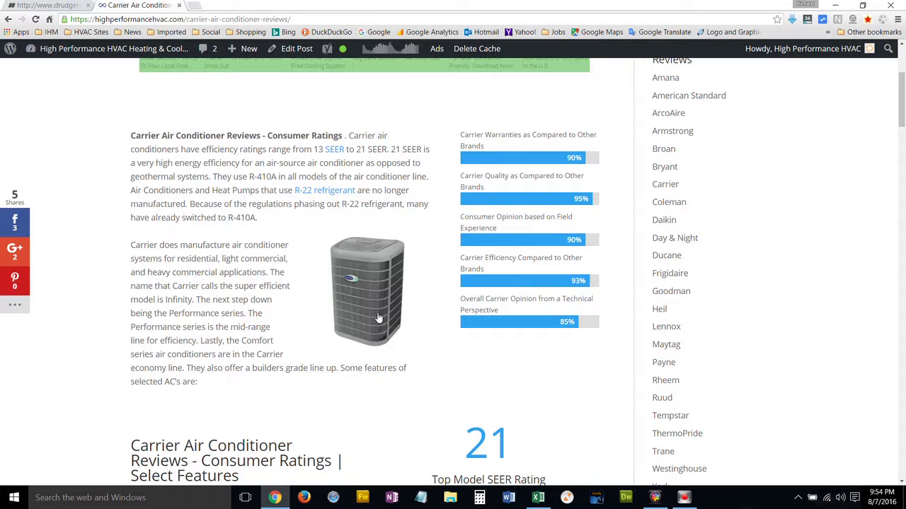
- Highlight the Carrier introduction paragraphs to emphasize them, then clear the selection
left_click_drag(130, 245, 198, 382)
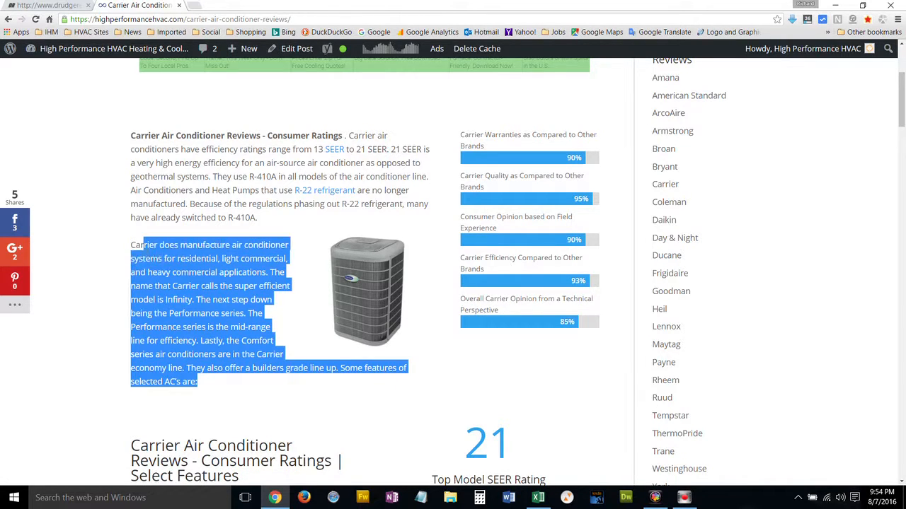
left_click(247, 385)
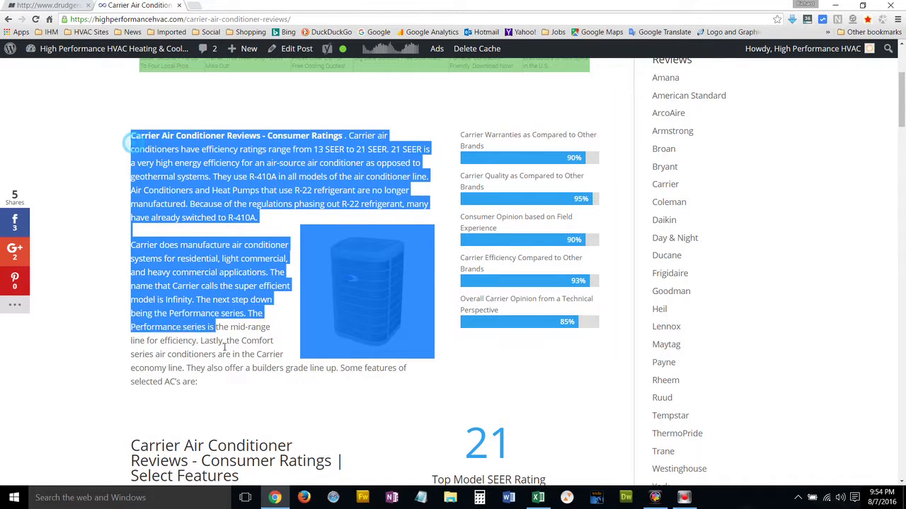
left_click_drag(212, 327, 198, 382)
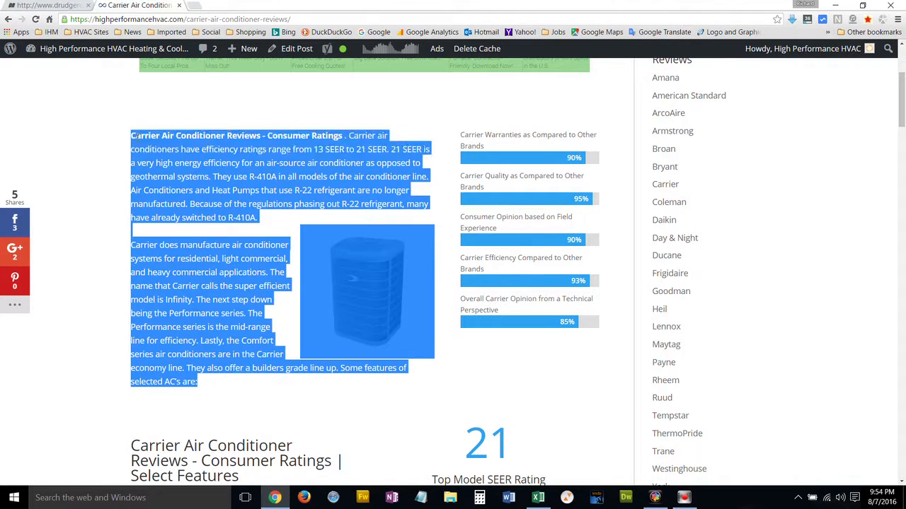
left_click(235, 381)
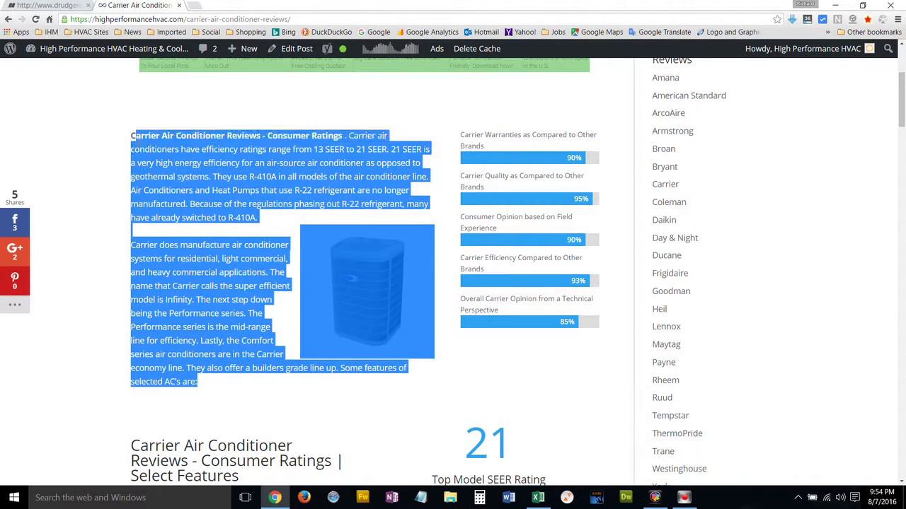
left_click(230, 385)
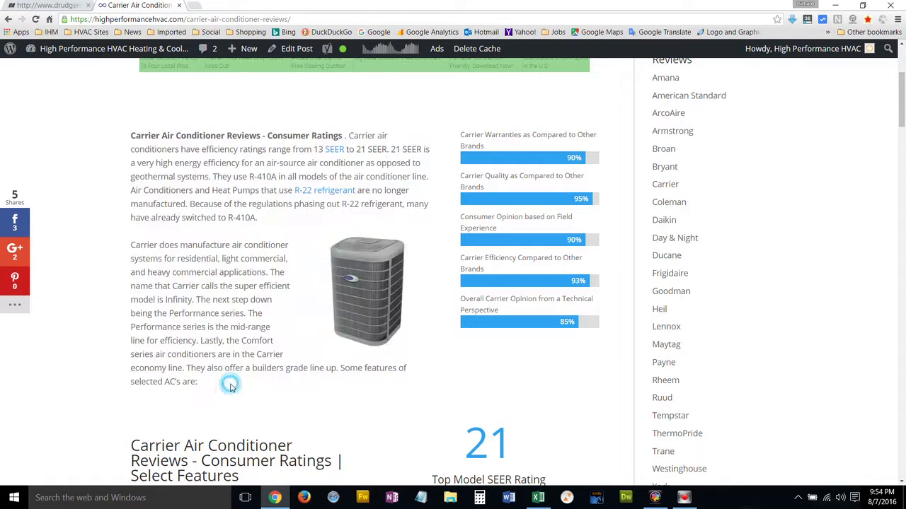
- Re-highlight the intro through the Comfort series sentence, then move down to Select Features
left_click_drag(130, 136, 229, 382)
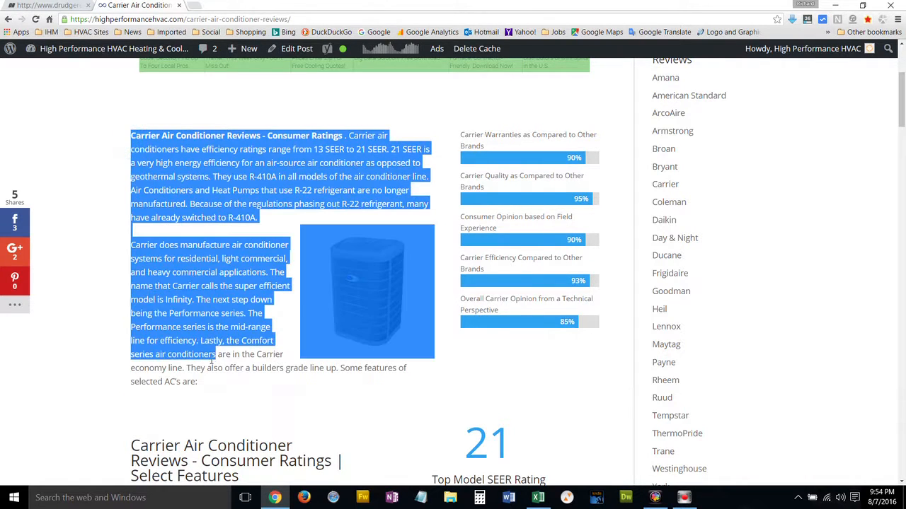
left_click_drag(218, 353, 201, 382)
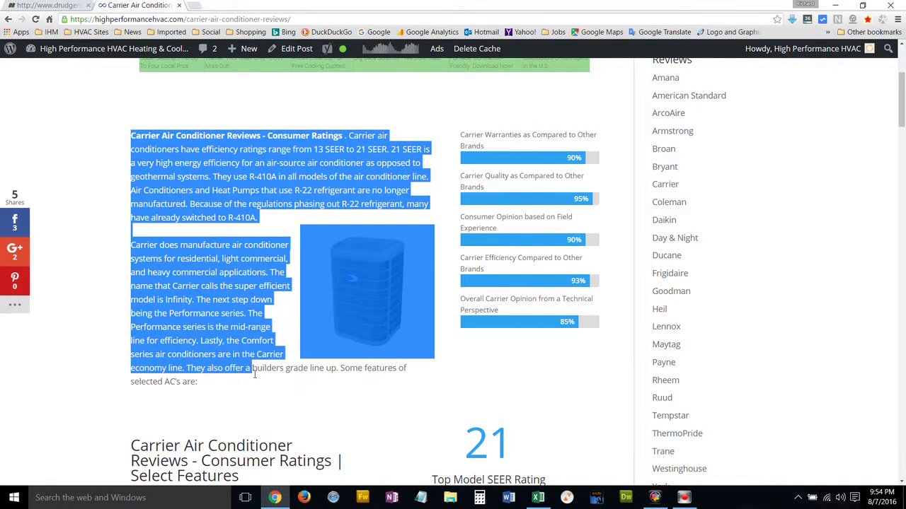
left_click(257, 379)
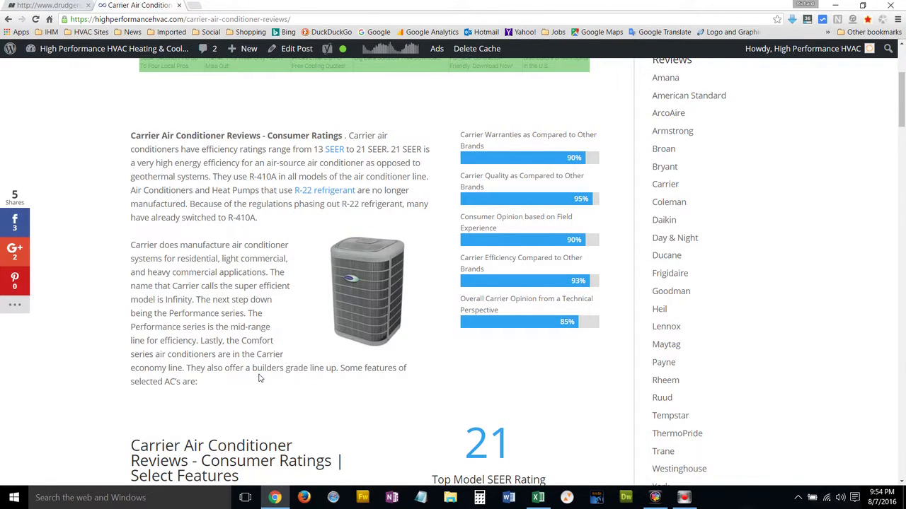
left_click_drag(130, 135, 241, 353)
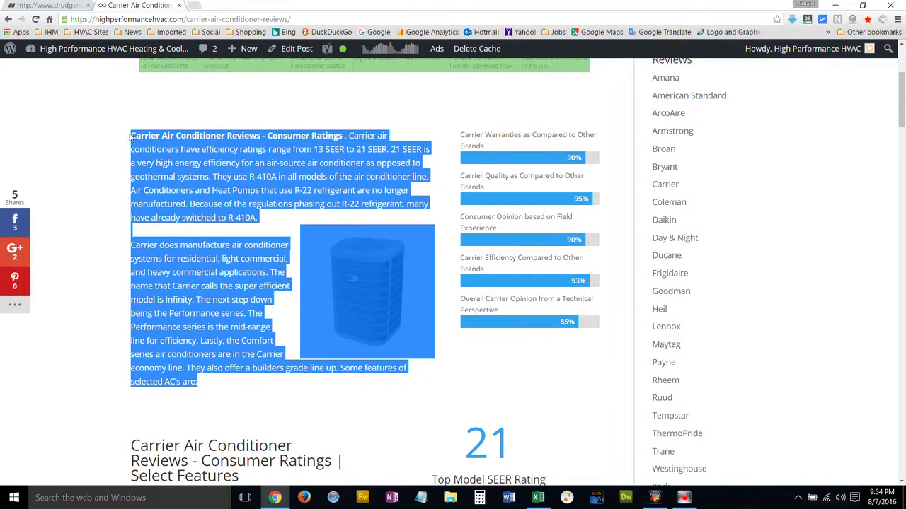
scroll("down", 3)
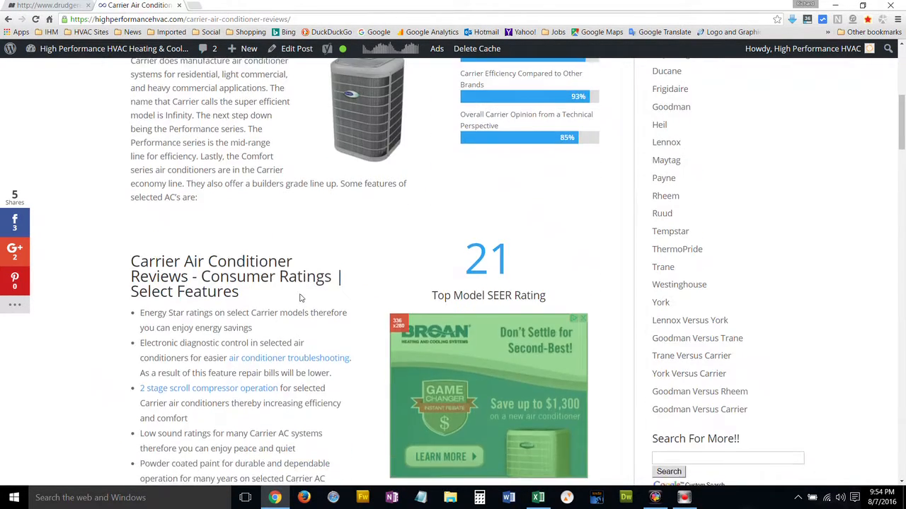
- Highlight the 21 Top Model SEER Rating and continue down the Carrier review
scroll("down", 3)
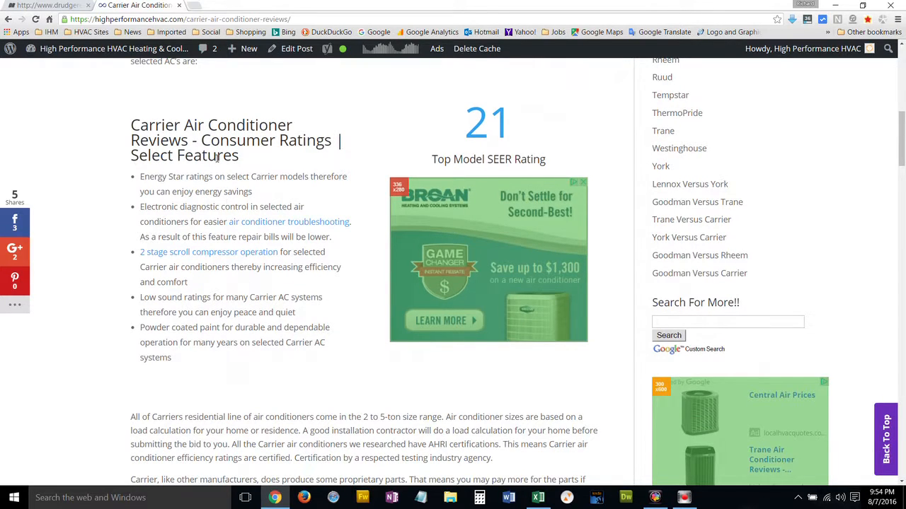
left_click_drag(240, 297, 170, 357)
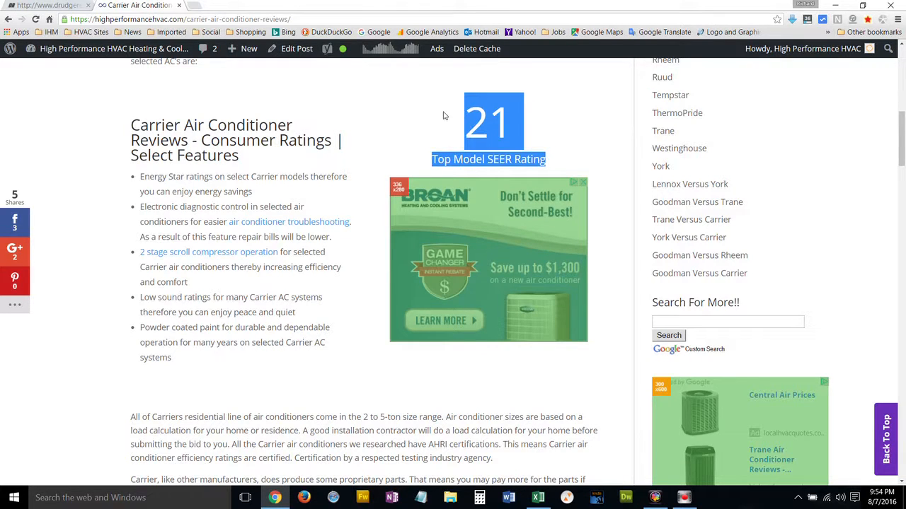
scroll("down", 3)
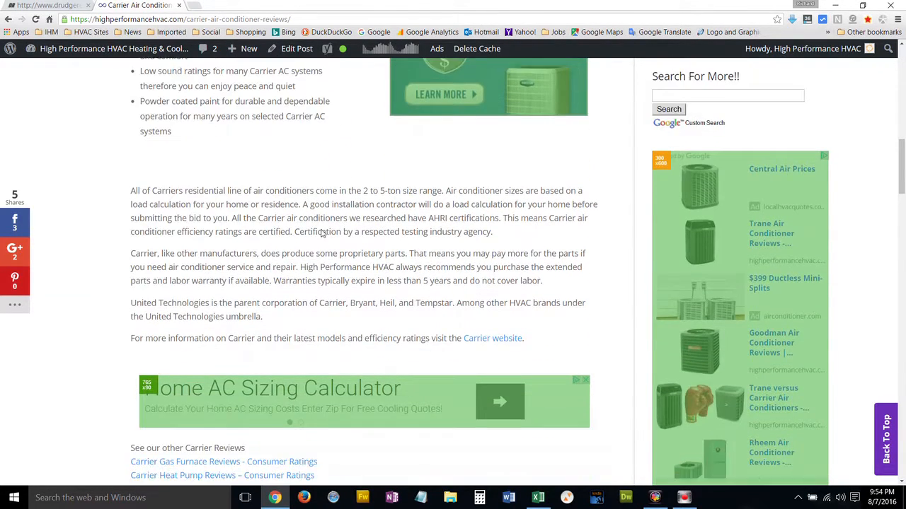
scroll("down", 3)
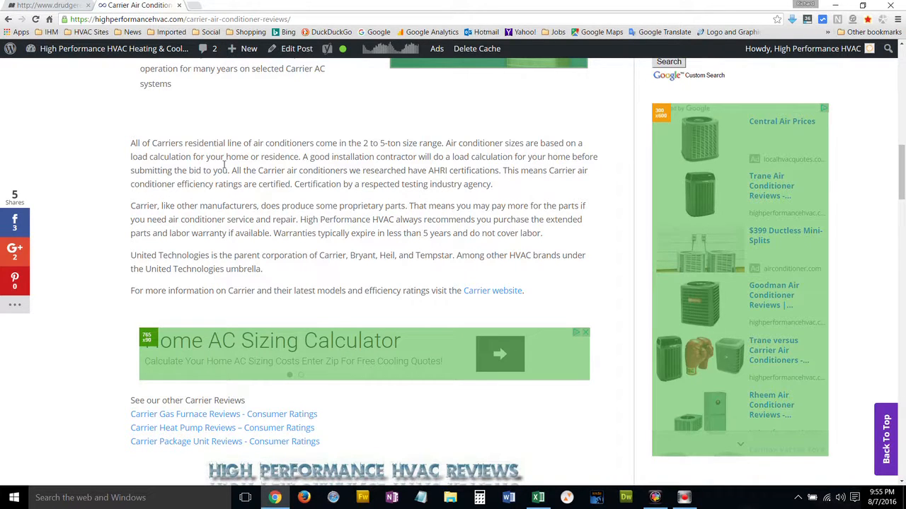
mouse_move(426, 246)
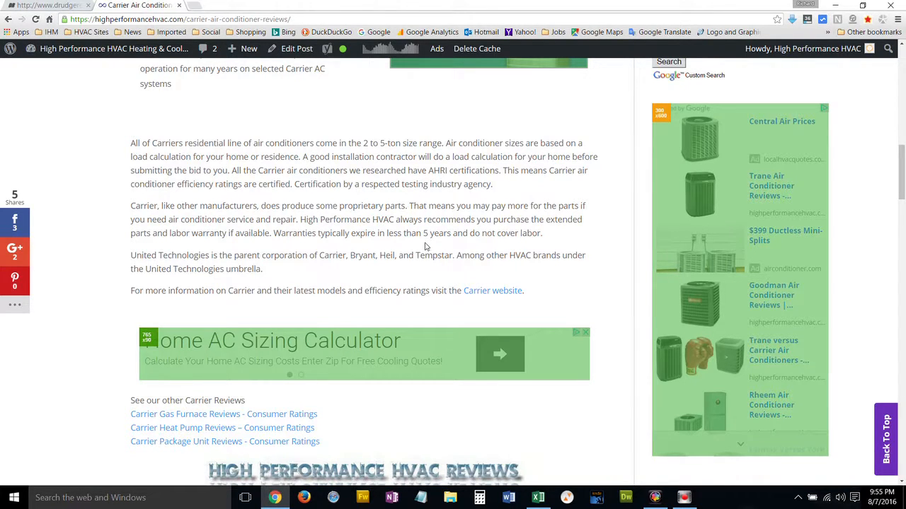
- Highlight the sizing and warranties paragraphs, clear it, and reach the Other Carrier Reviews links
left_click_drag(260, 156, 314, 206)
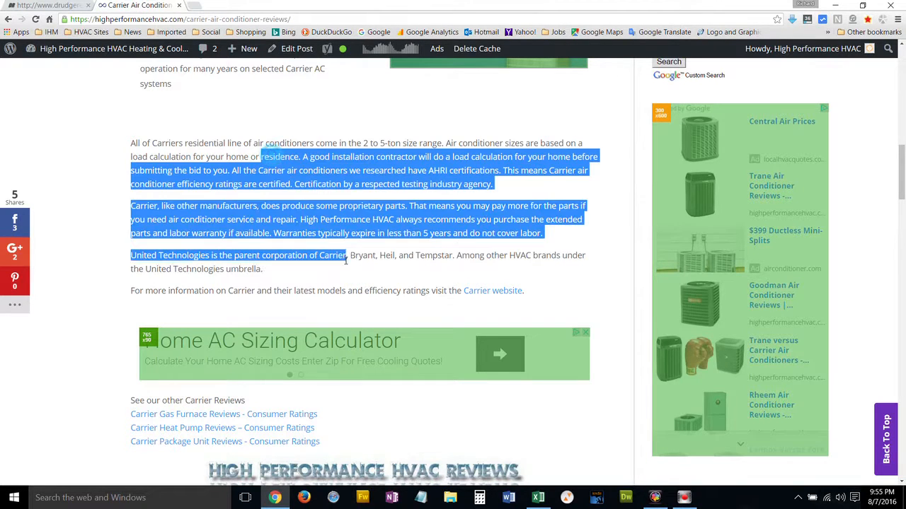
left_click(348, 269)
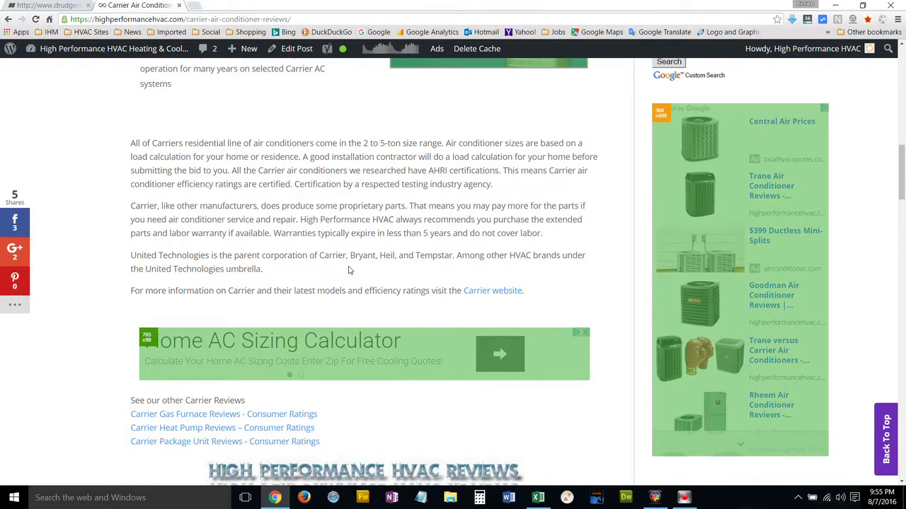
scroll("down", 3)
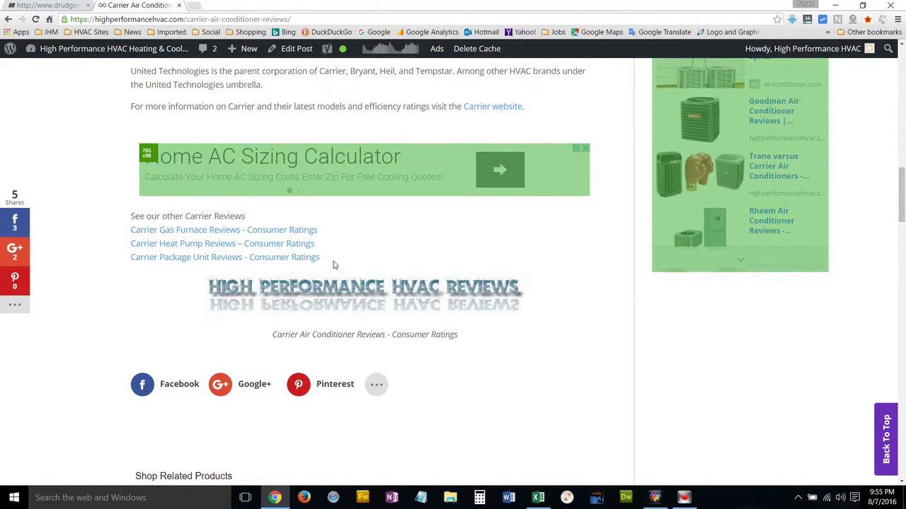
mouse_move(388, 263)
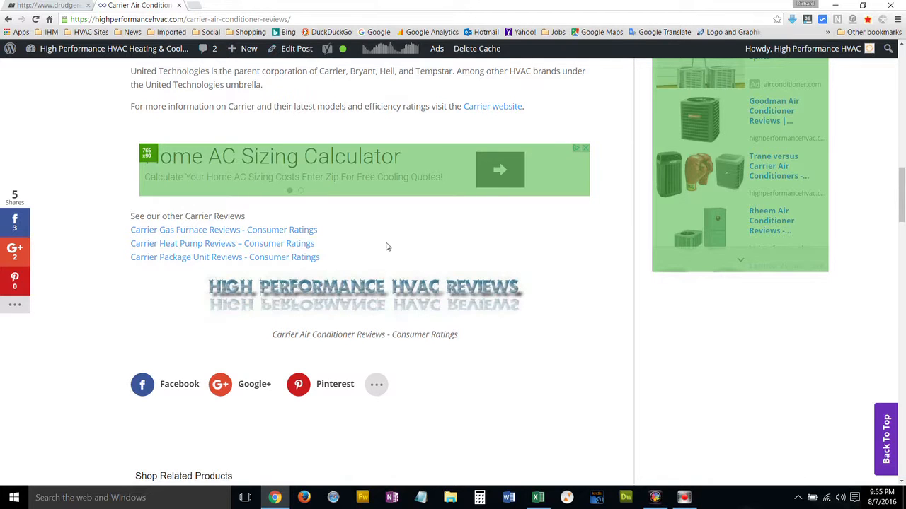
mouse_move(379, 261)
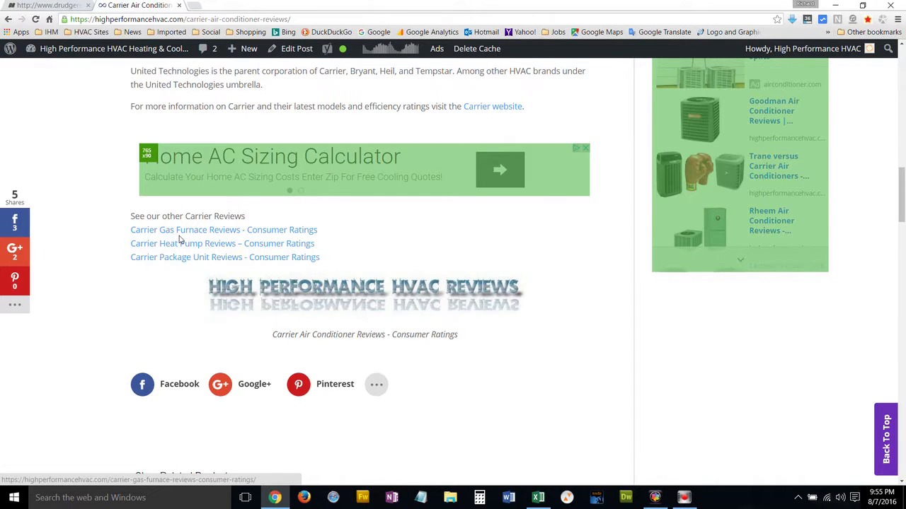
mouse_move(374, 246)
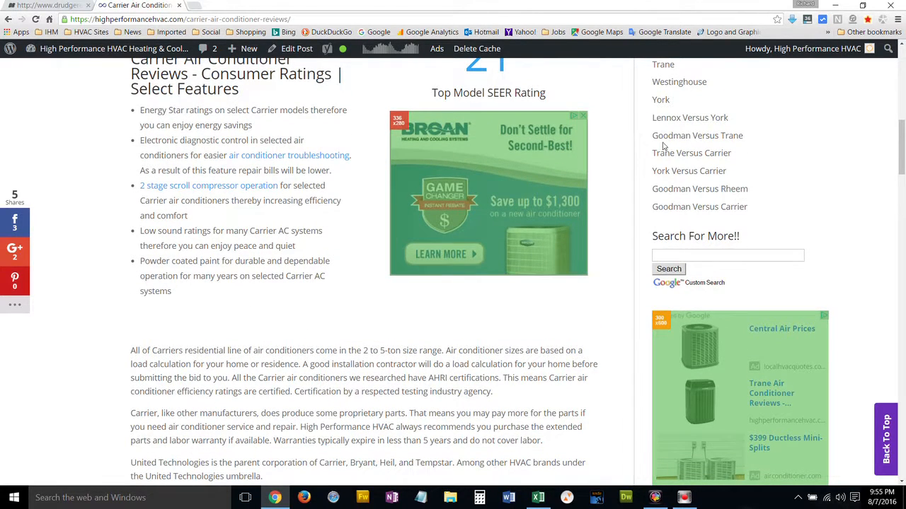
mouse_move(687, 169)
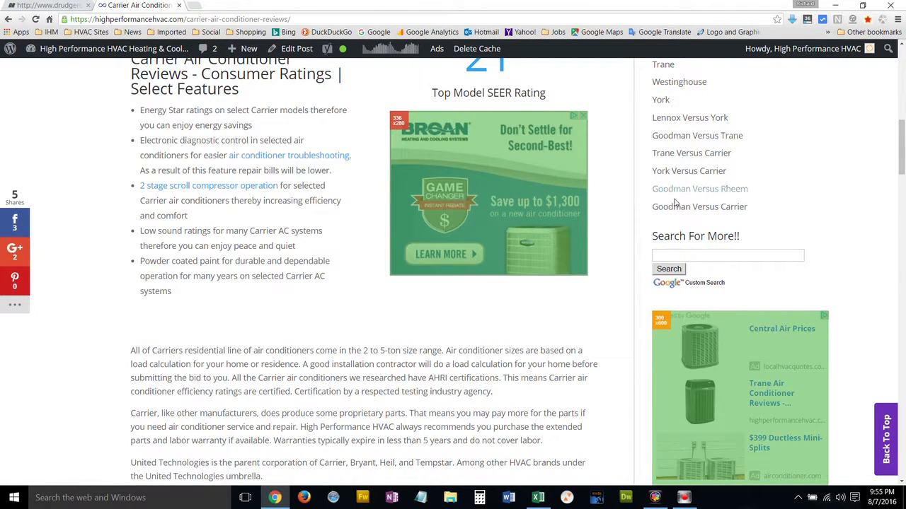
mouse_move(359, 275)
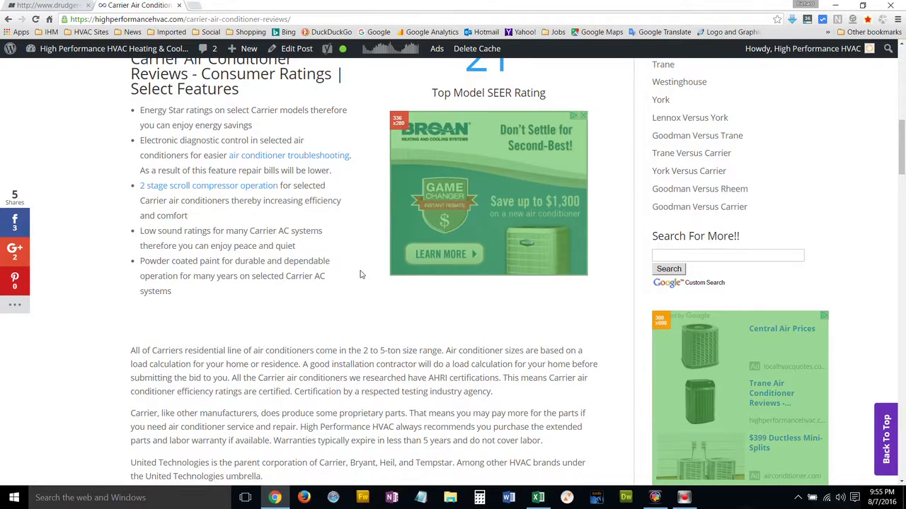
- Scroll past the related reviews links, then back up to the top of the Carrier review
scroll("down", 3)
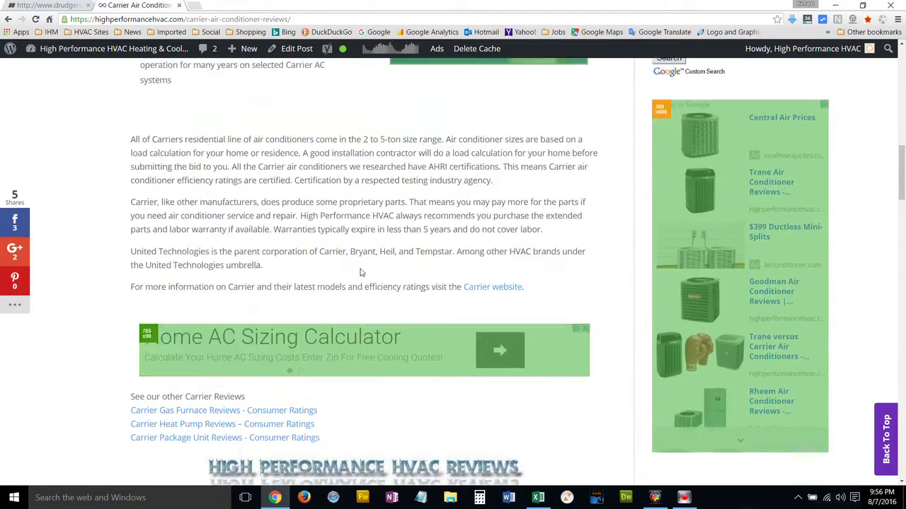
scroll("up", 3)
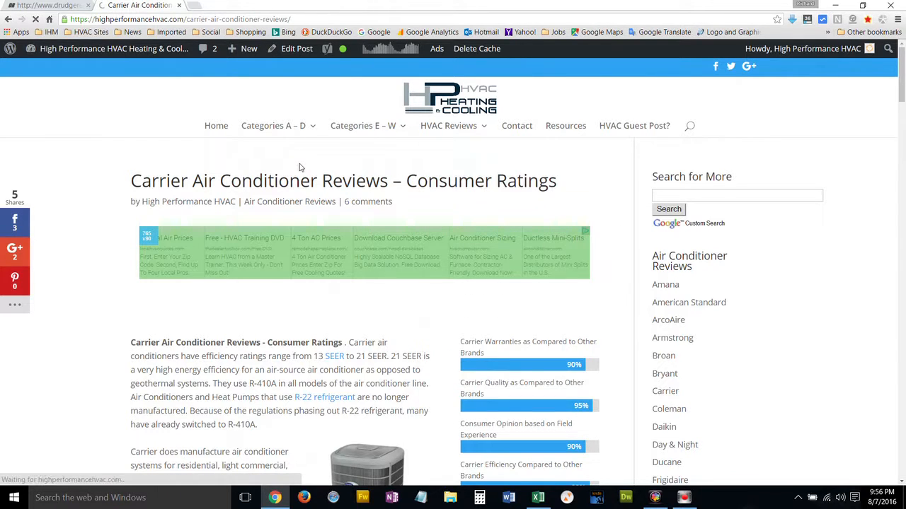
mouse_move(342, 176)
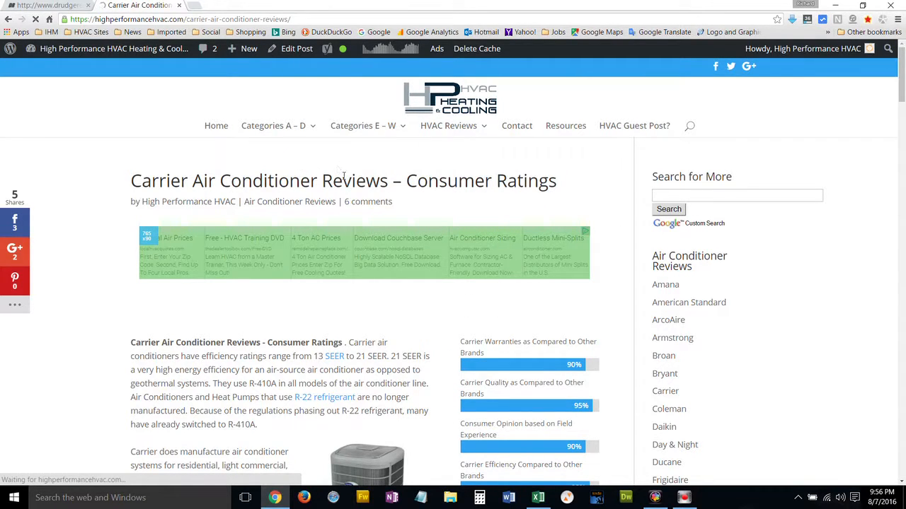
- Go to the Gas Furnace Reviews index from the HVAC Reviews menu
left_click(447, 124)
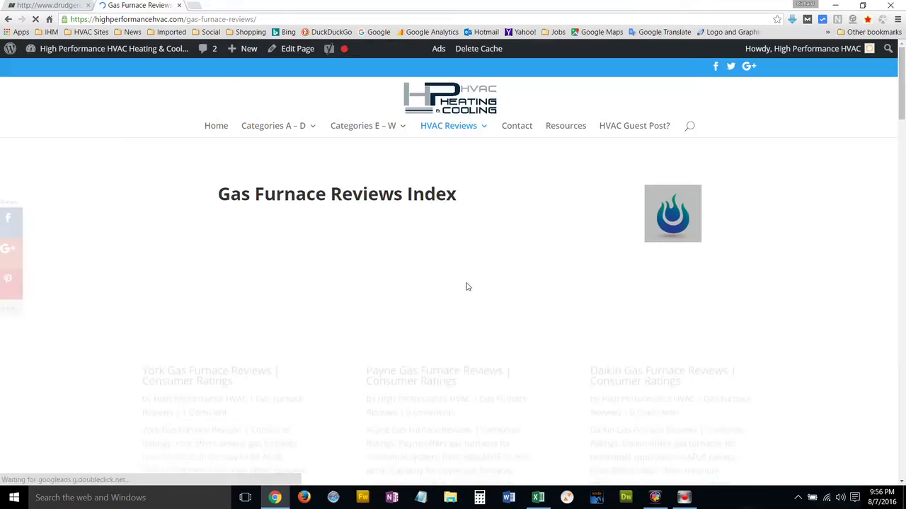
- Scroll down the Gas Furnace Reviews index to the Carrier, Ducane and Heil review cards
scroll("down", 3)
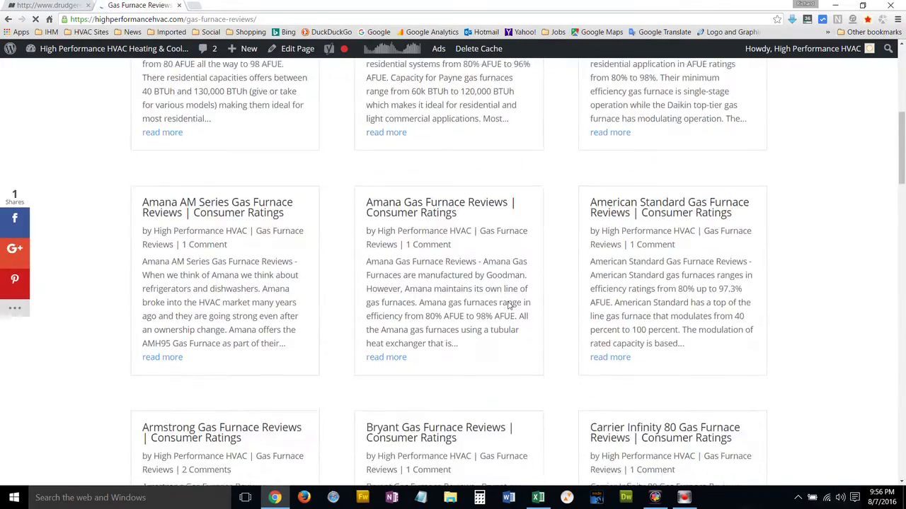
scroll("down", 3)
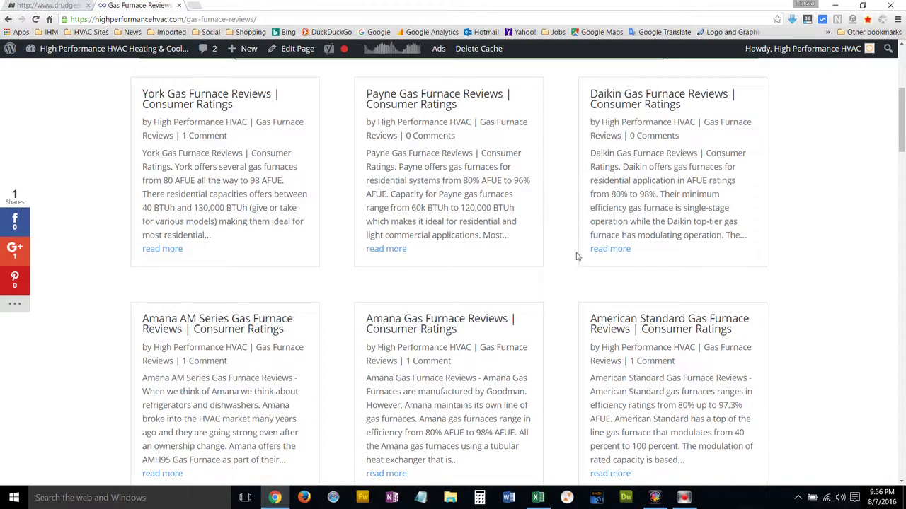
scroll("down", 3)
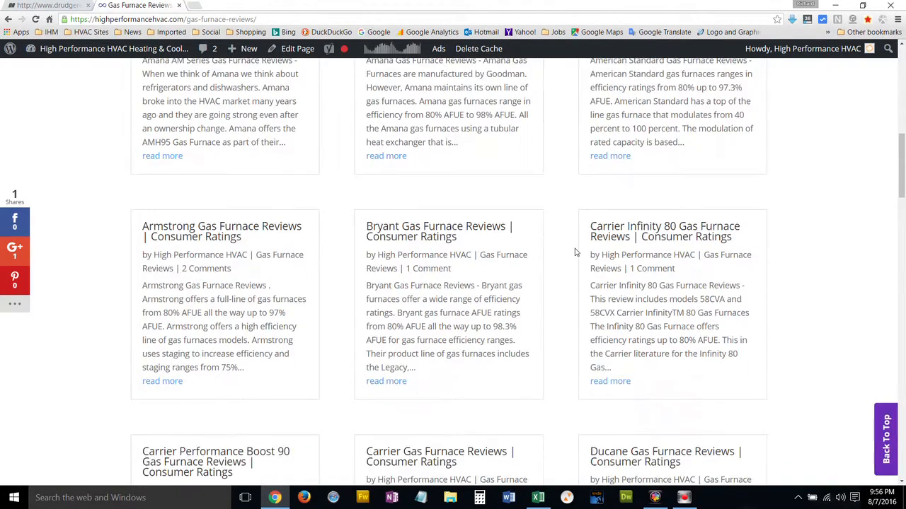
scroll("down", 3)
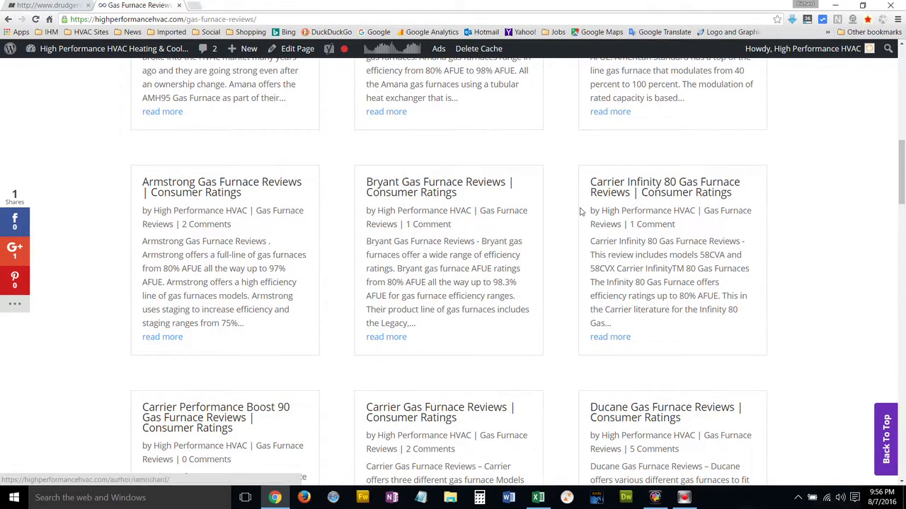
scroll("down", 3)
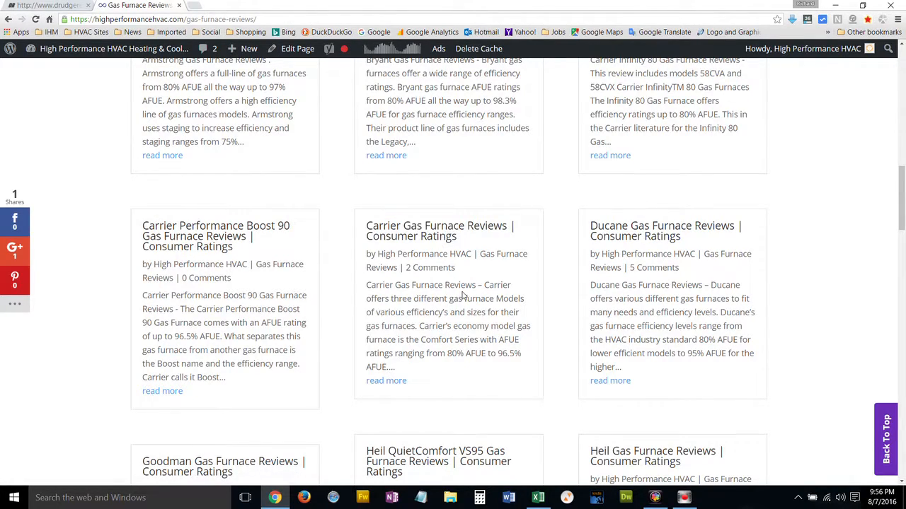
scroll("down", 3)
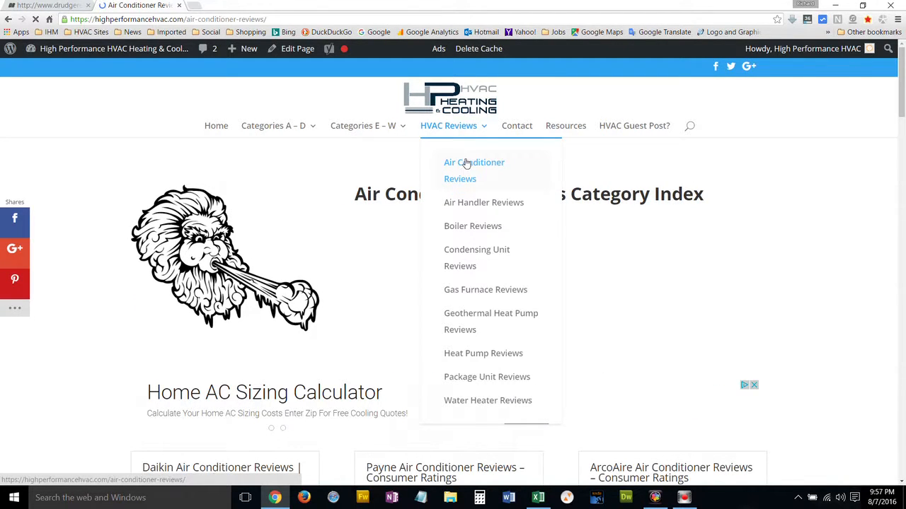
mouse_move(475, 303)
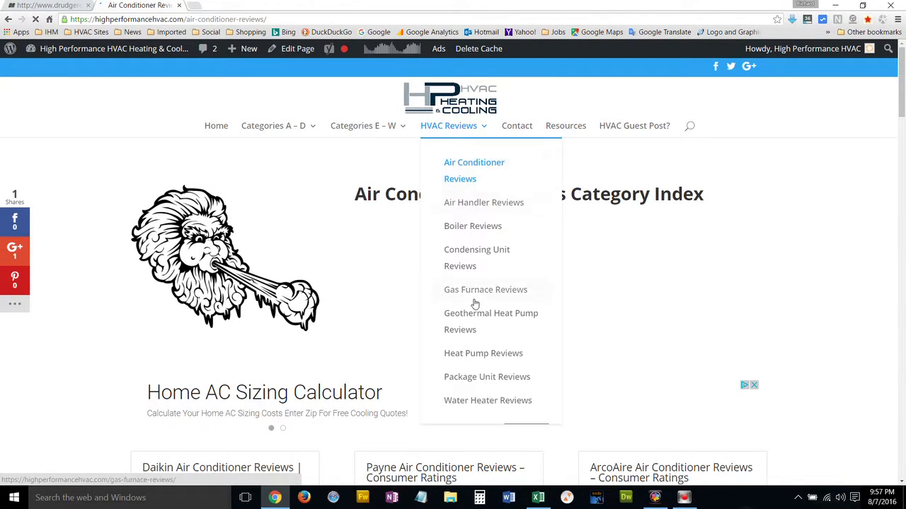
- Scroll to the end of the Air Conditioner Reviews index and open the Carrier review article
scroll("down", 3)
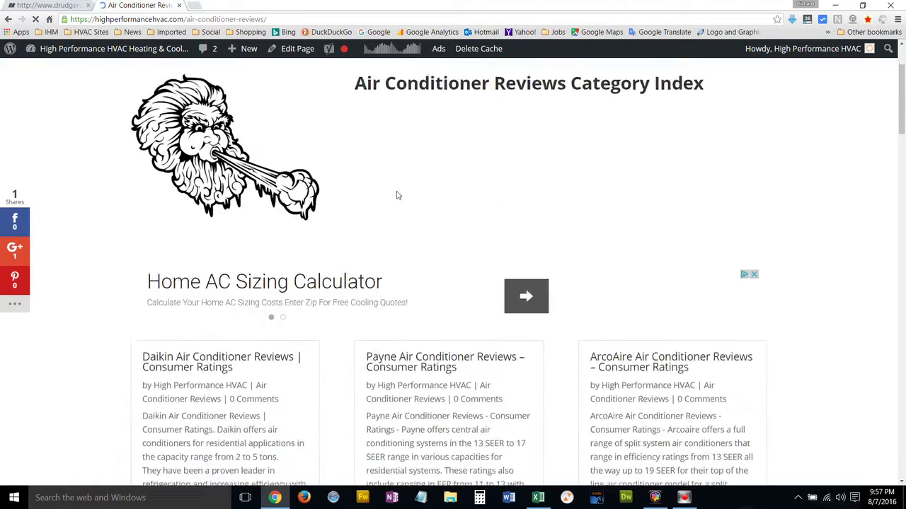
scroll("down", 3)
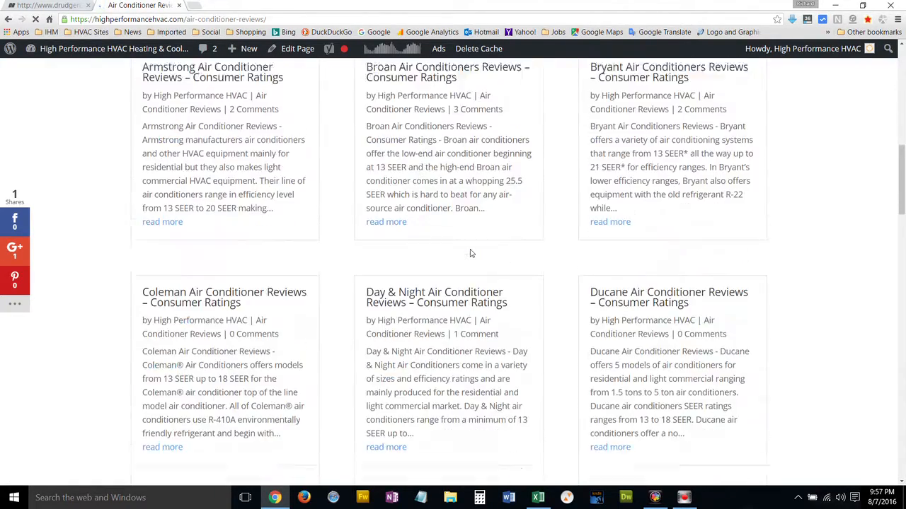
scroll("down", 3)
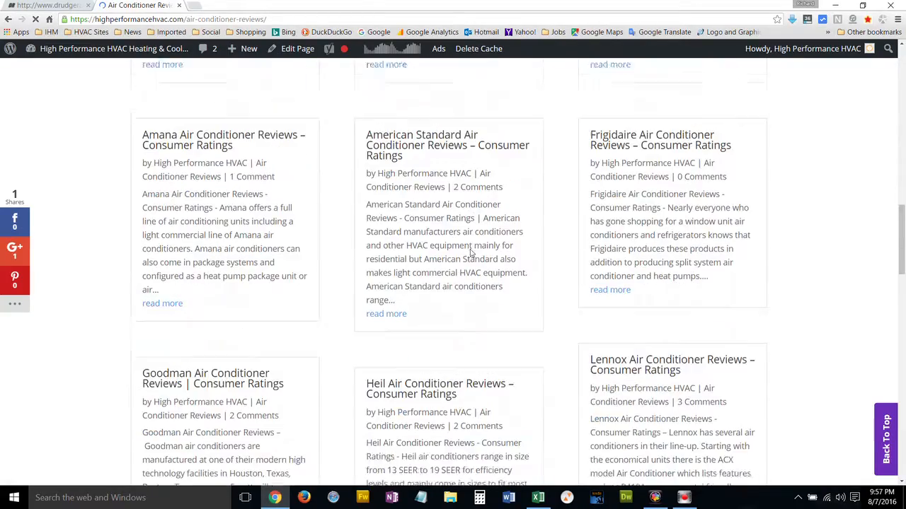
scroll("down", 3)
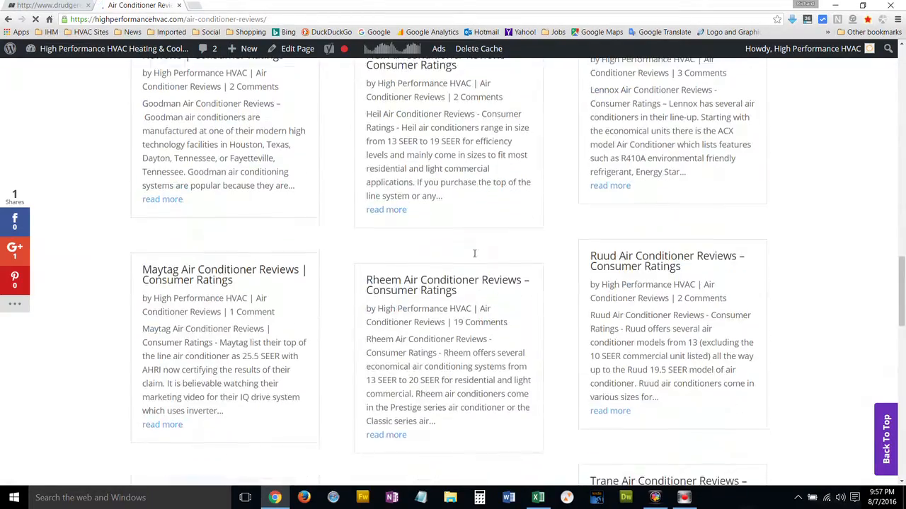
scroll("down", 3)
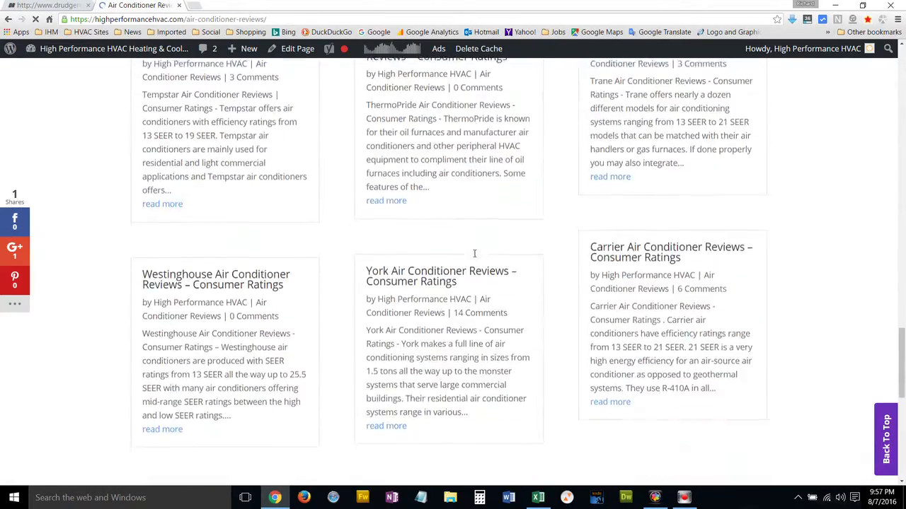
scroll("down", 3)
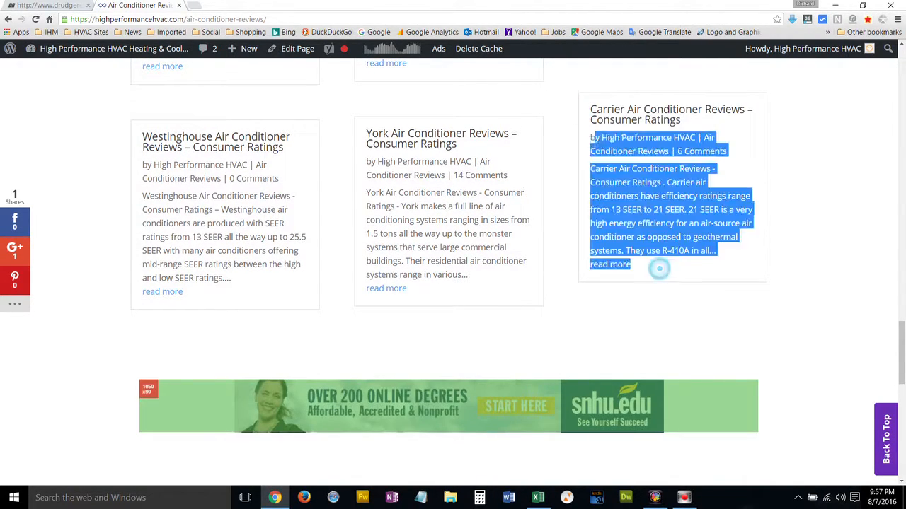
left_click(653, 250)
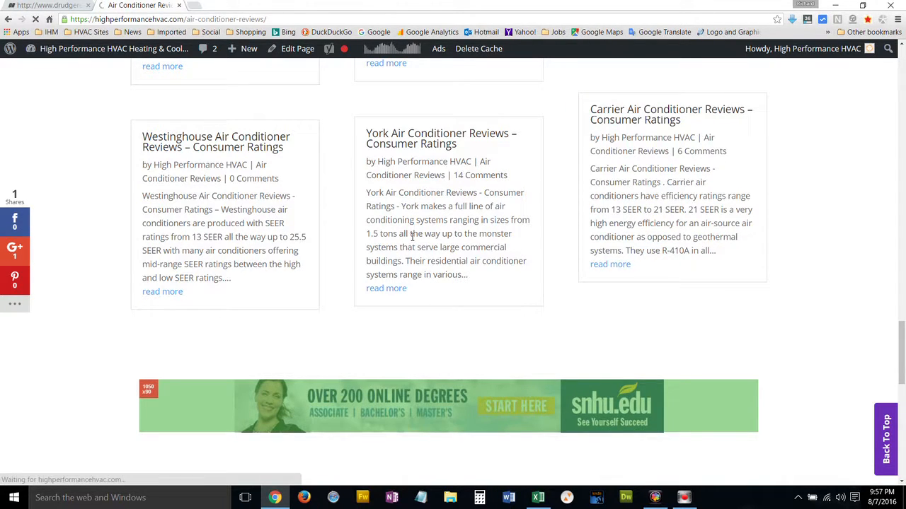
- Reopen the Carrier article, scroll it, and go to the Buyers Advice category from Categories A – D
left_click(610, 265)
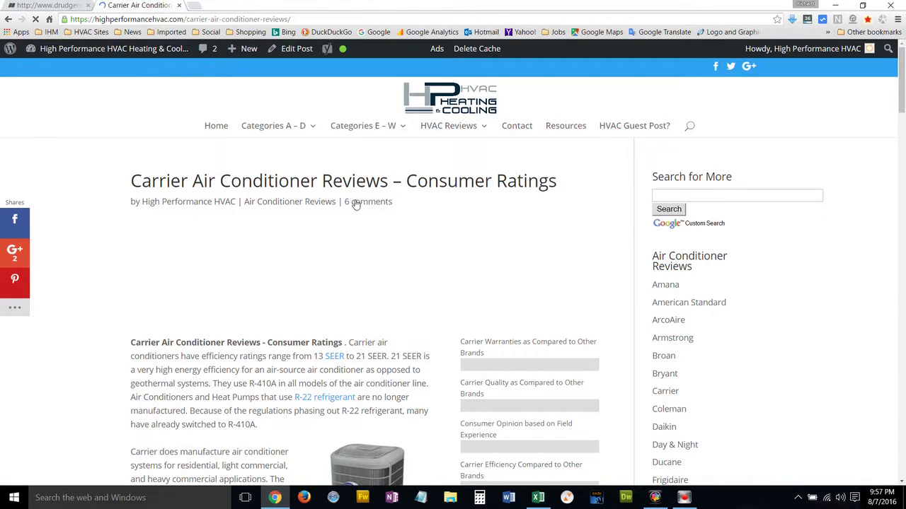
scroll("down", 3)
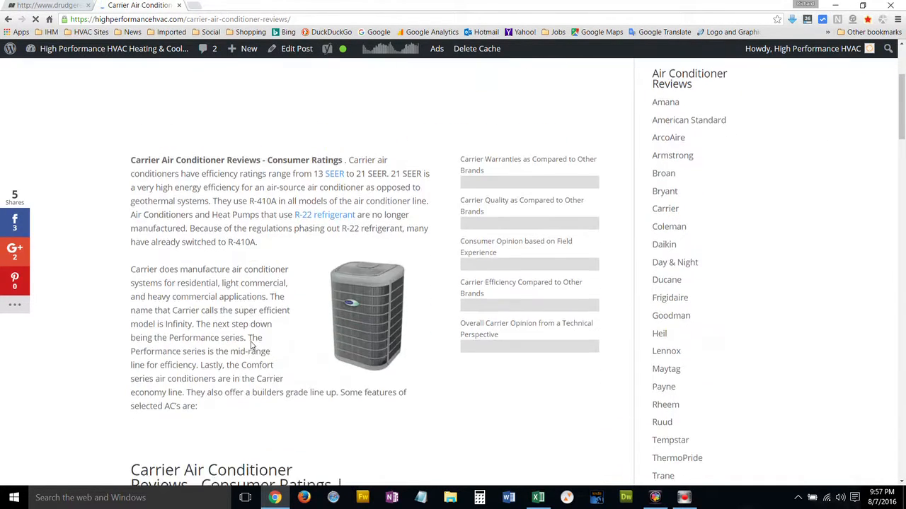
scroll("down", 3)
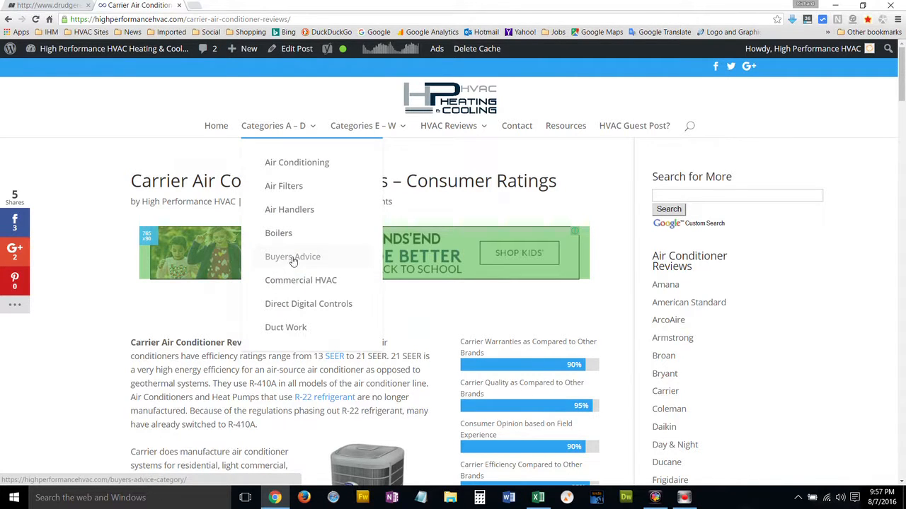
left_click(291, 256)
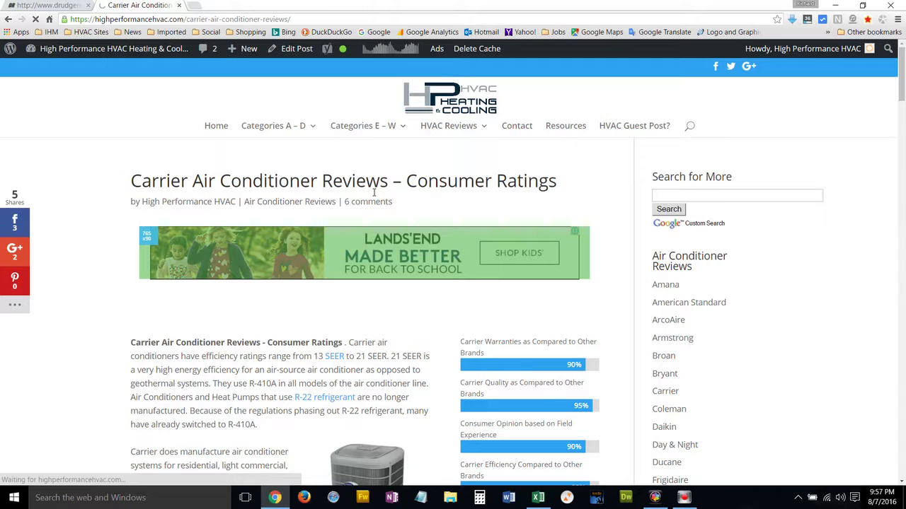
- Scroll the Buyers Advice index past Copper Versus Aluminum Coils to Finding a Good HVAC Company
left_click(272, 125)
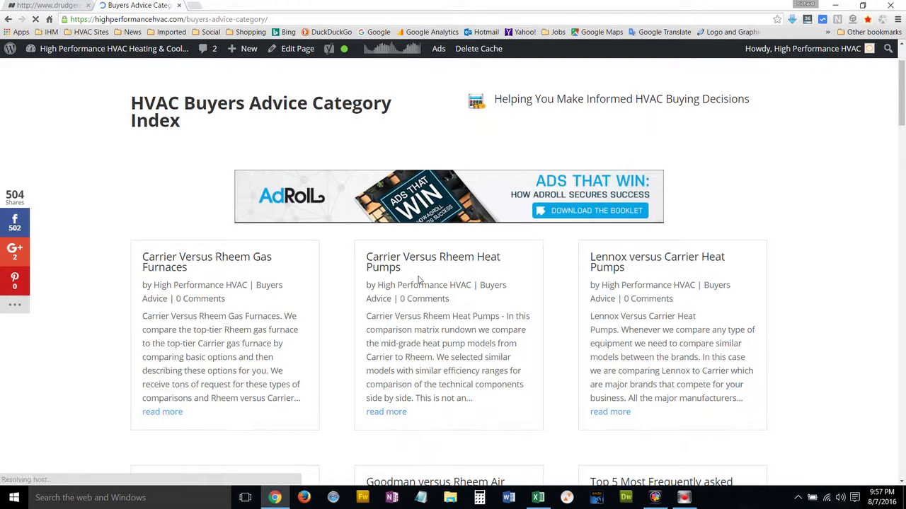
scroll("down", 3)
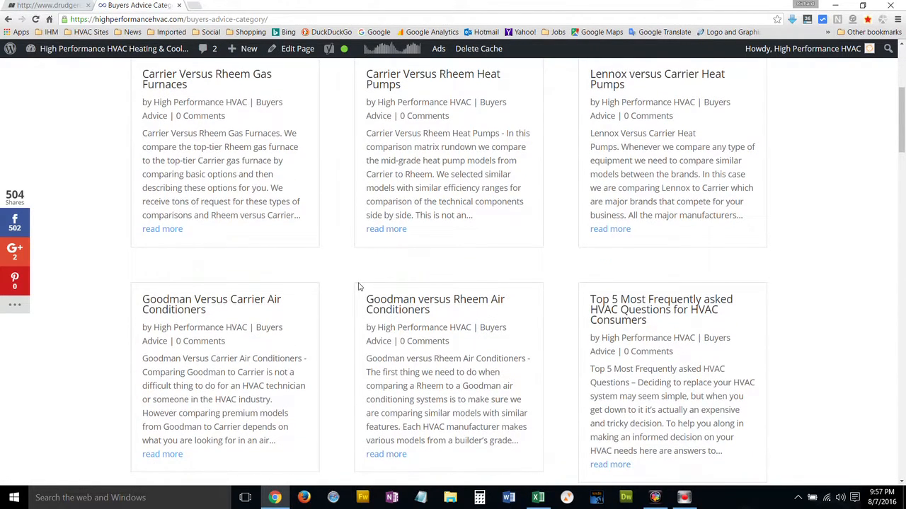
mouse_move(340, 206)
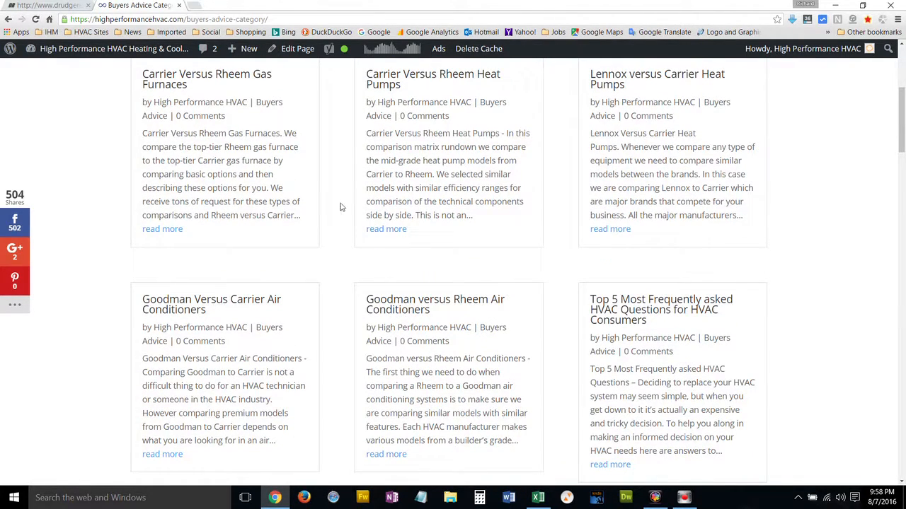
scroll("down", 3)
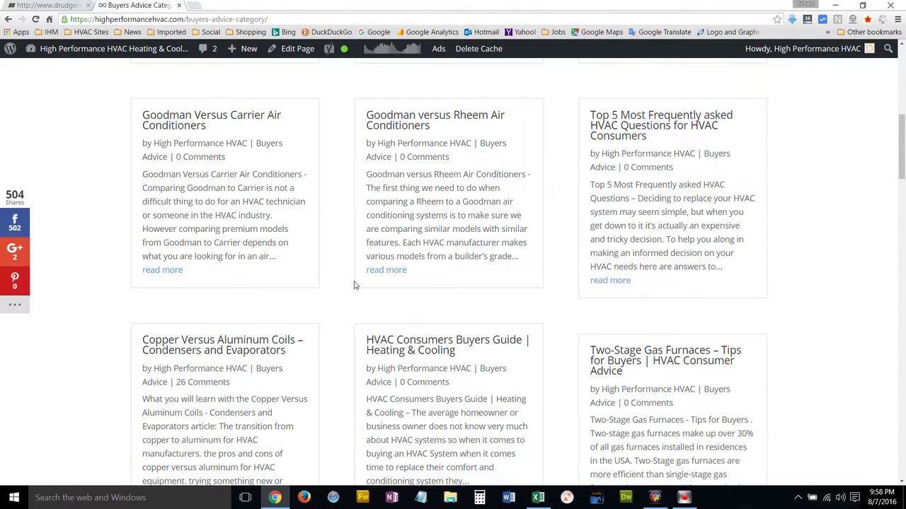
scroll("down", 3)
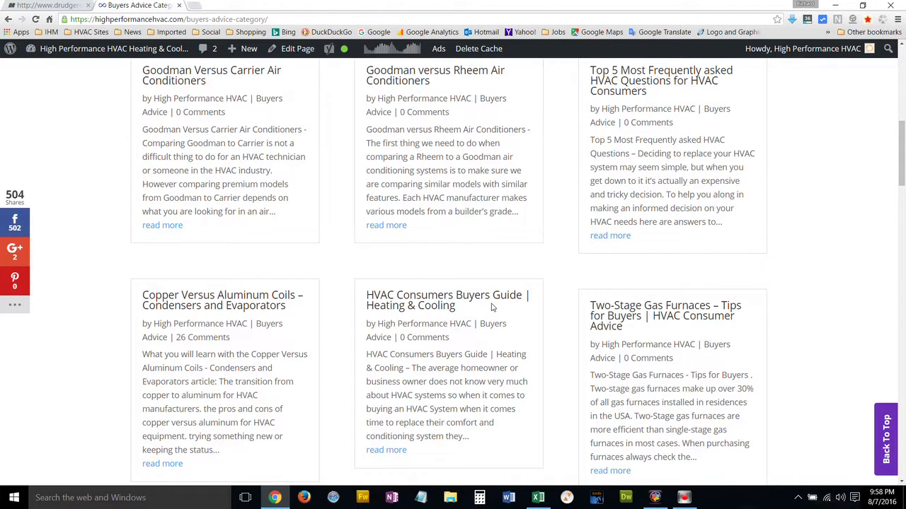
mouse_move(464, 297)
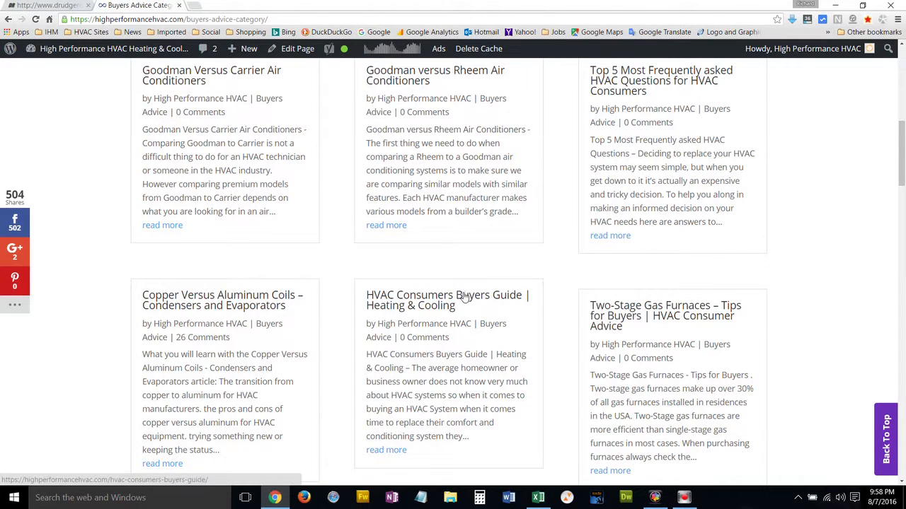
scroll("down", 3)
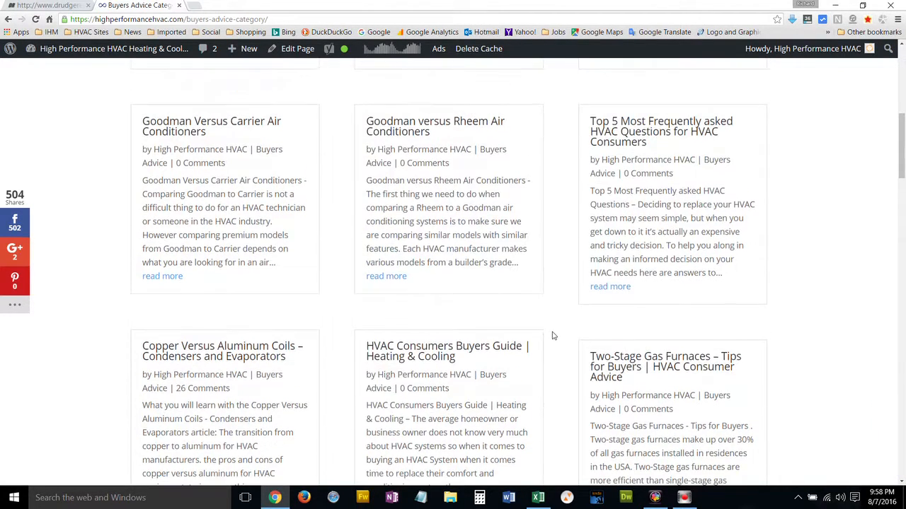
scroll("down", 3)
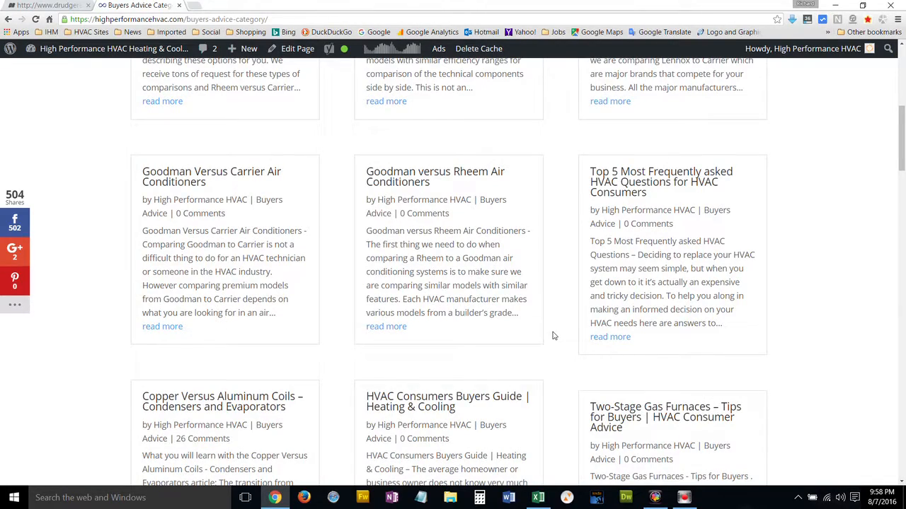
scroll("down", 3)
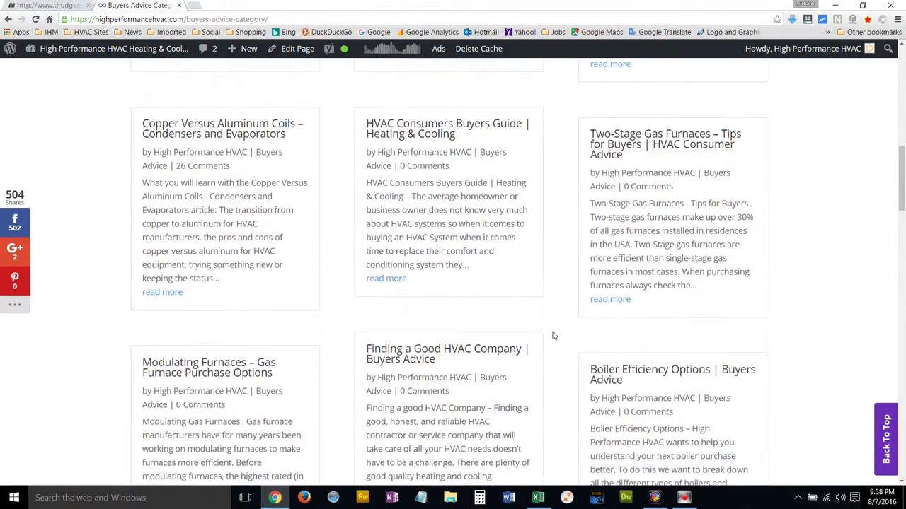
scroll("down", 3)
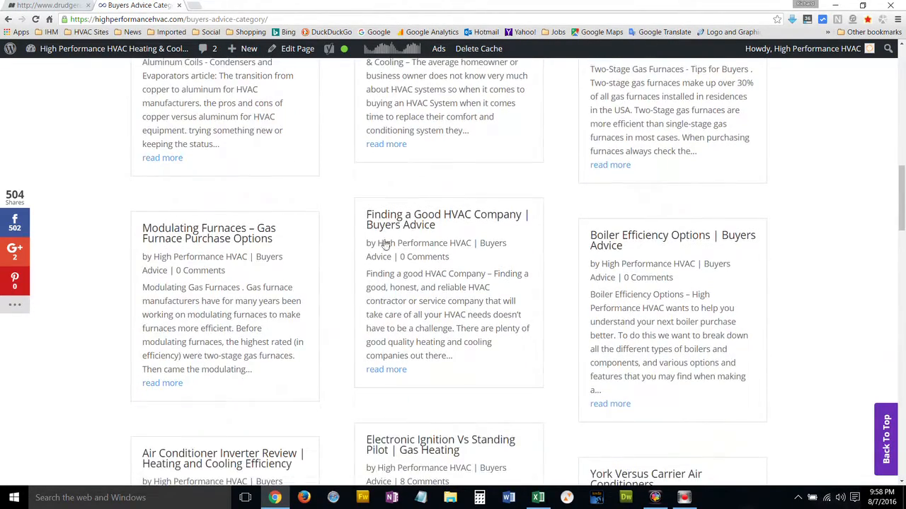
mouse_move(508, 280)
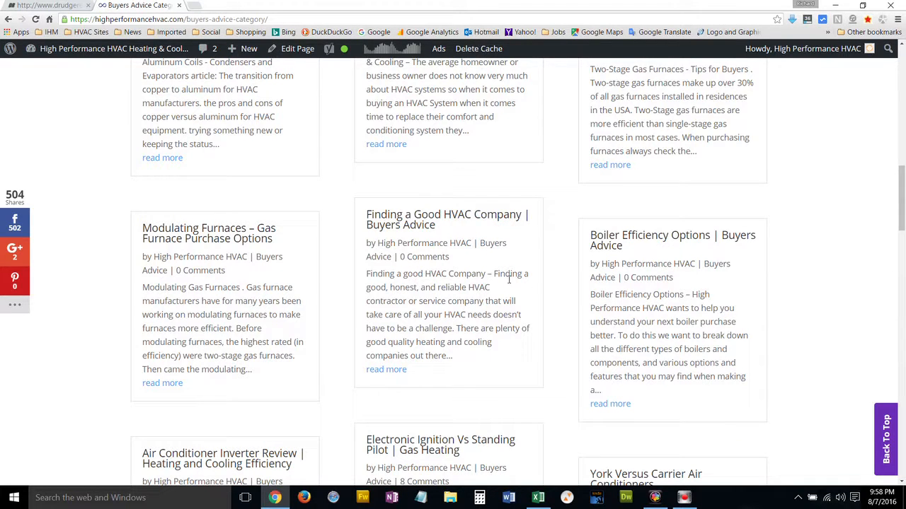
scroll("down", 3)
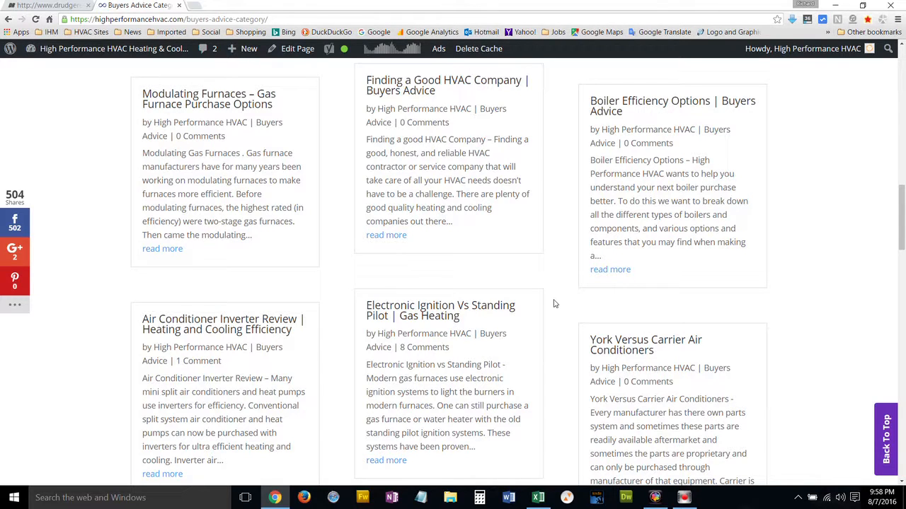
scroll("down", 3)
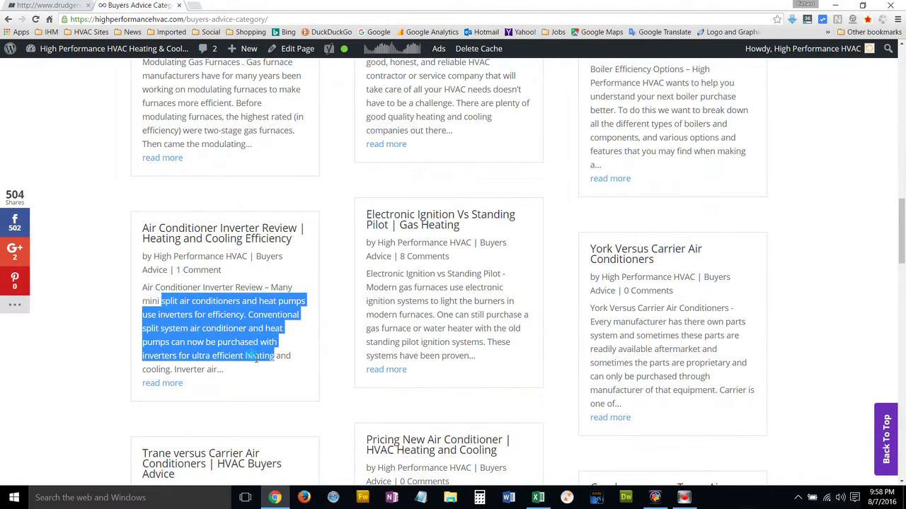
left_click_drag(252, 356, 266, 369)
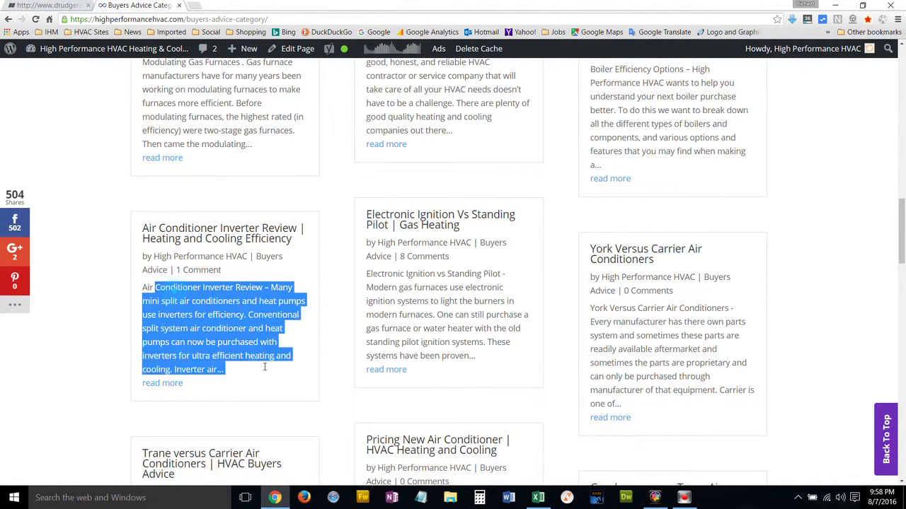
left_click(170, 283)
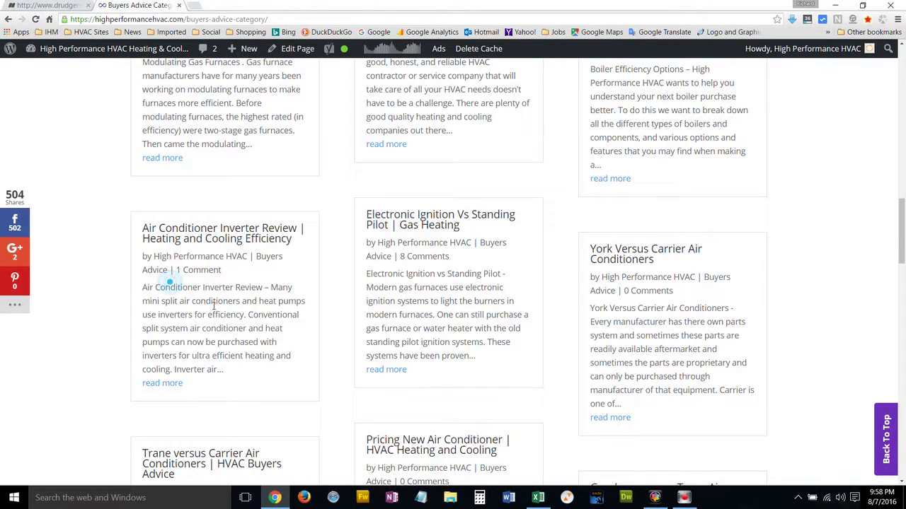
mouse_move(304, 360)
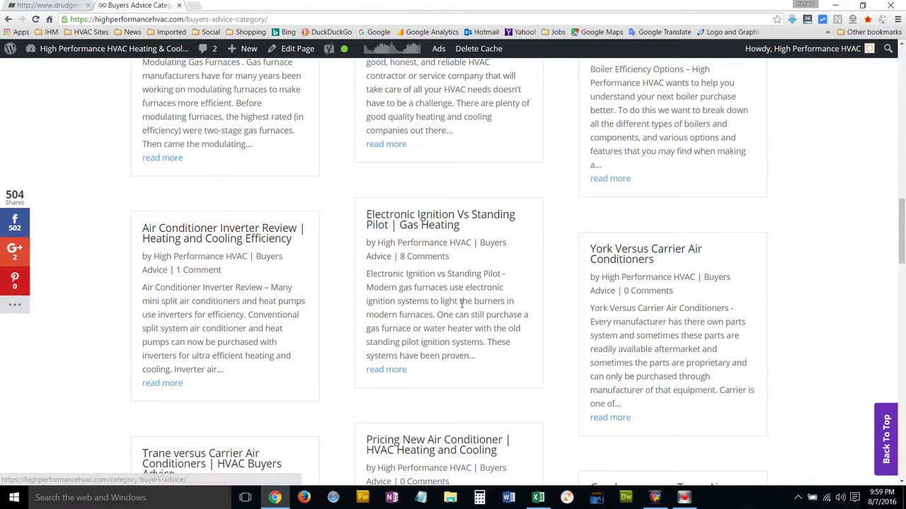
- Scroll down to HVAC Tax Rebates and Maytag Vs Rheem, then return to the index header
scroll("down", 3)
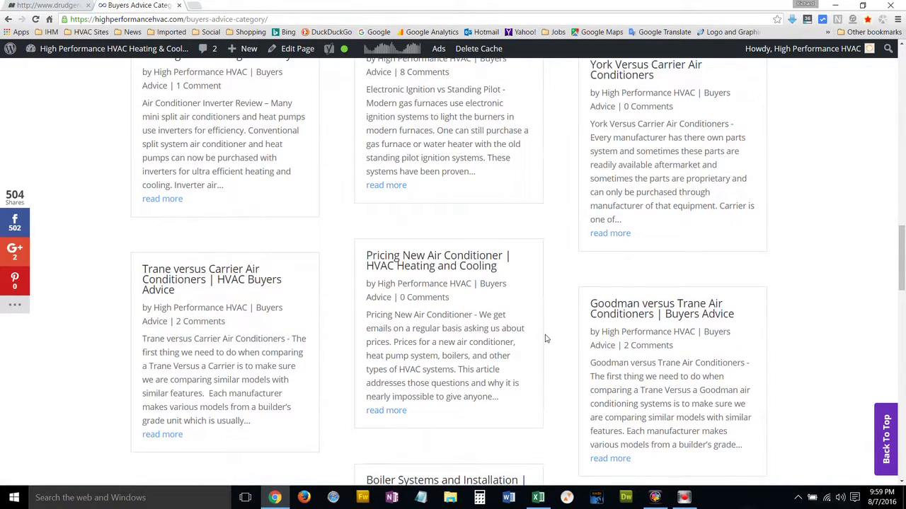
scroll("down", 3)
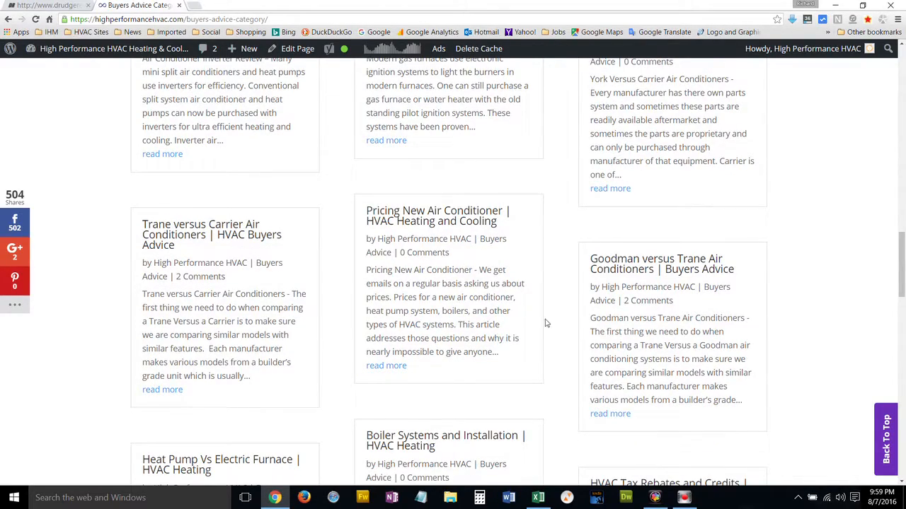
scroll("down", 3)
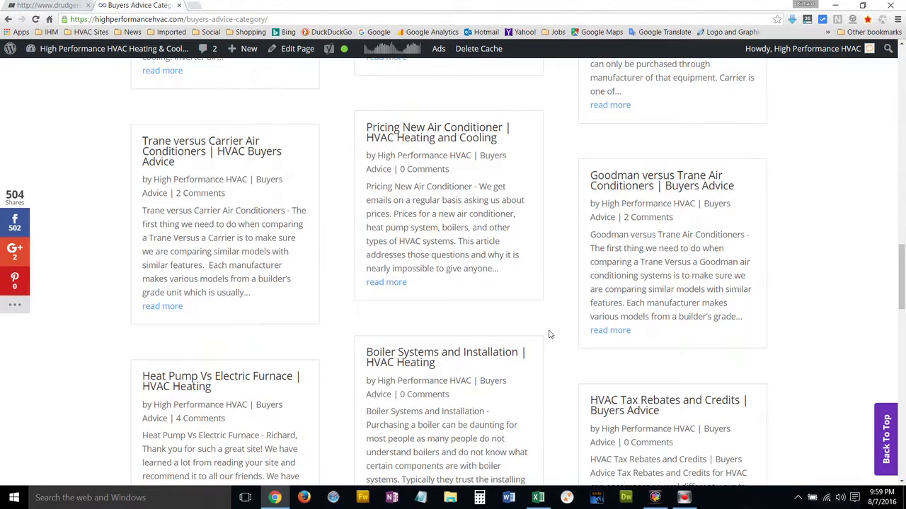
scroll("down", 3)
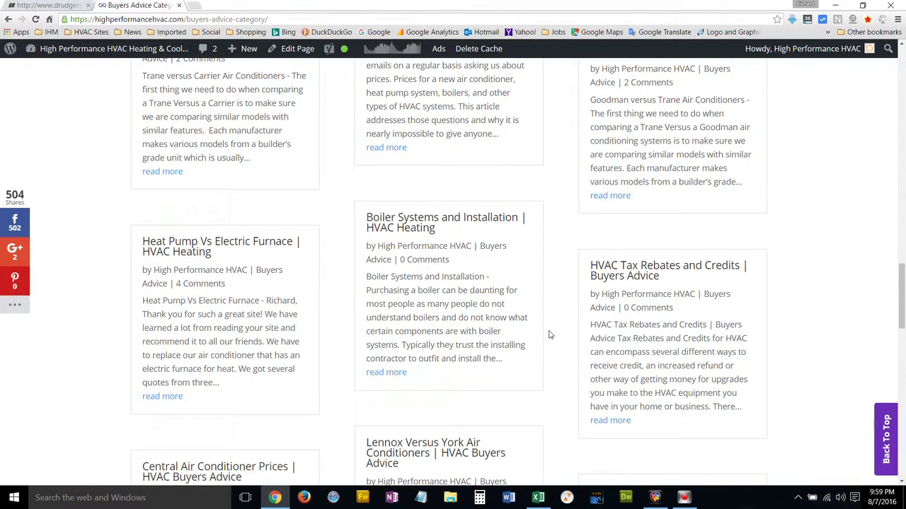
scroll("down", 3)
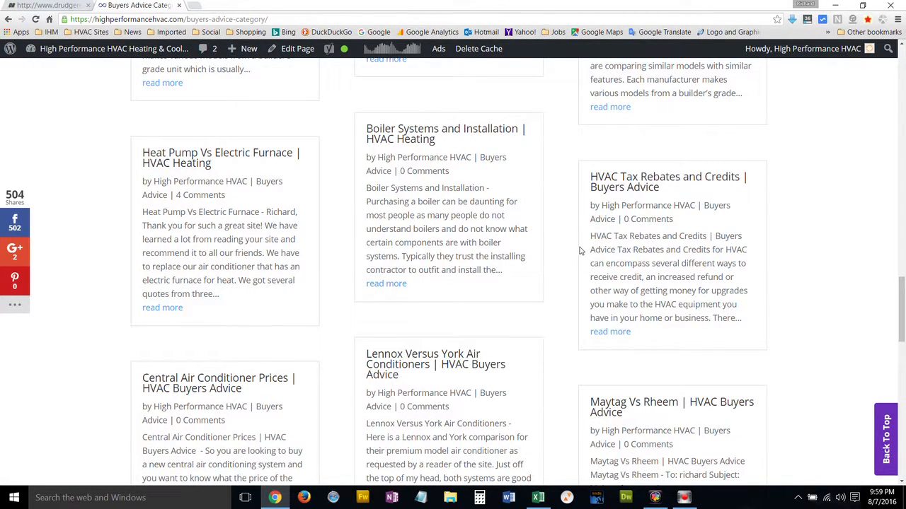
scroll("down", 3)
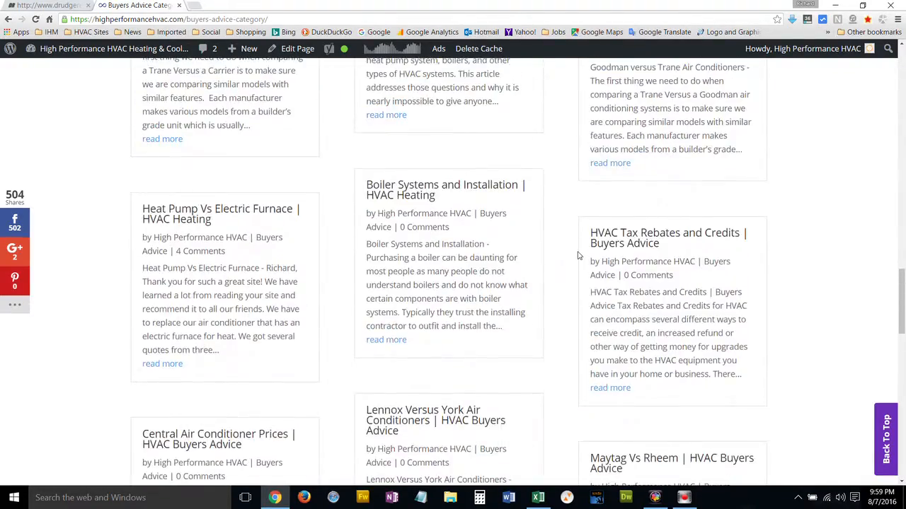
scroll("down", 3)
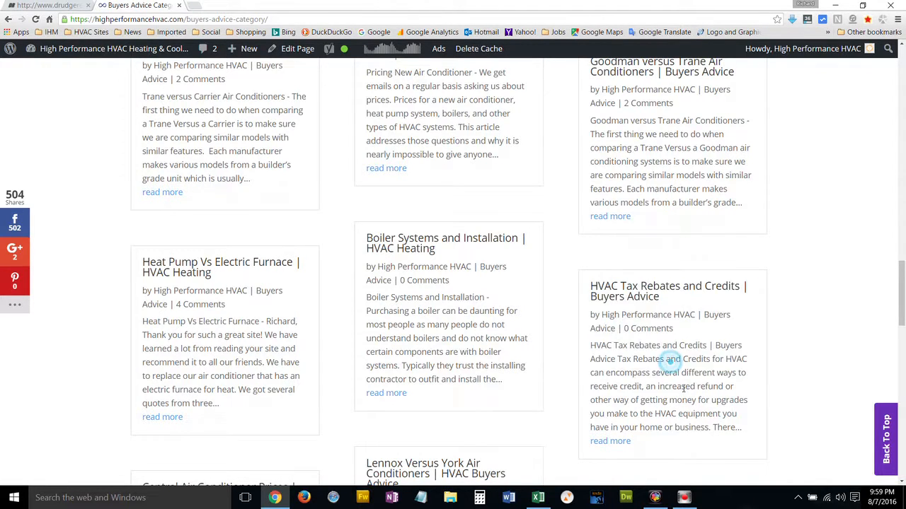
scroll("down", 3)
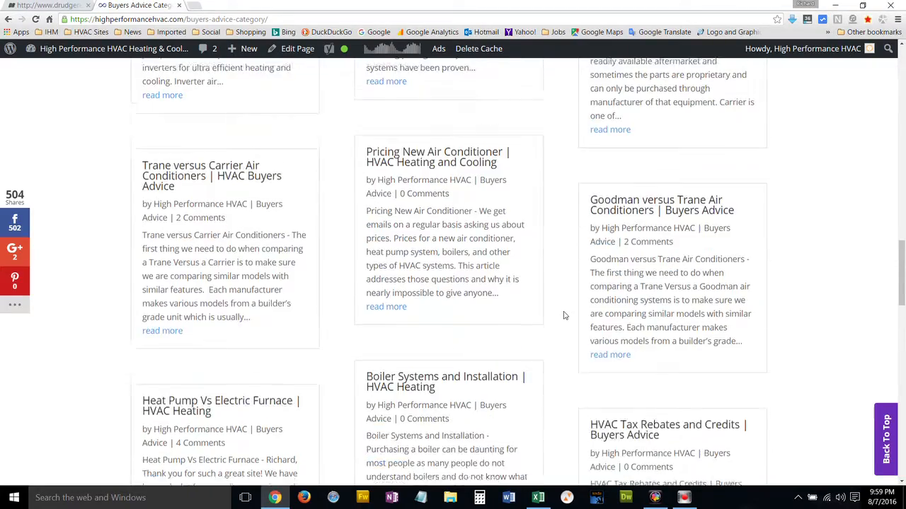
scroll("down", 3)
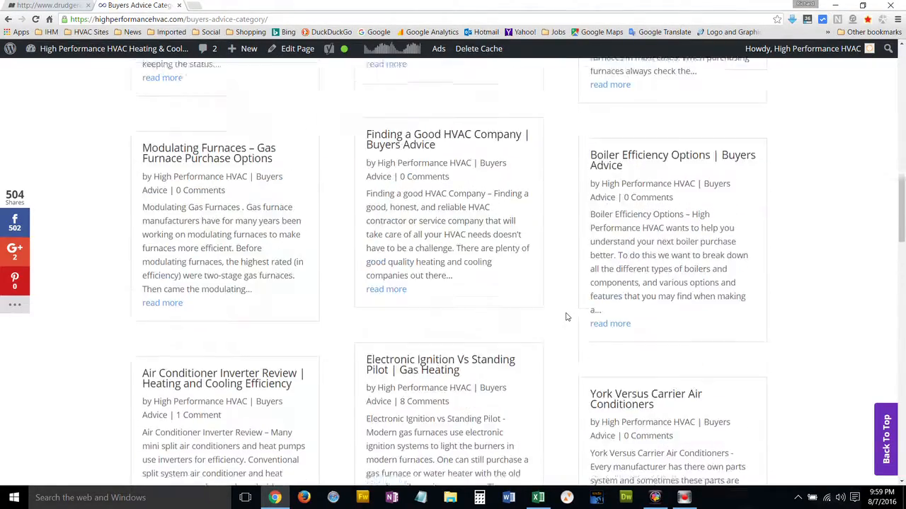
scroll("down", 3)
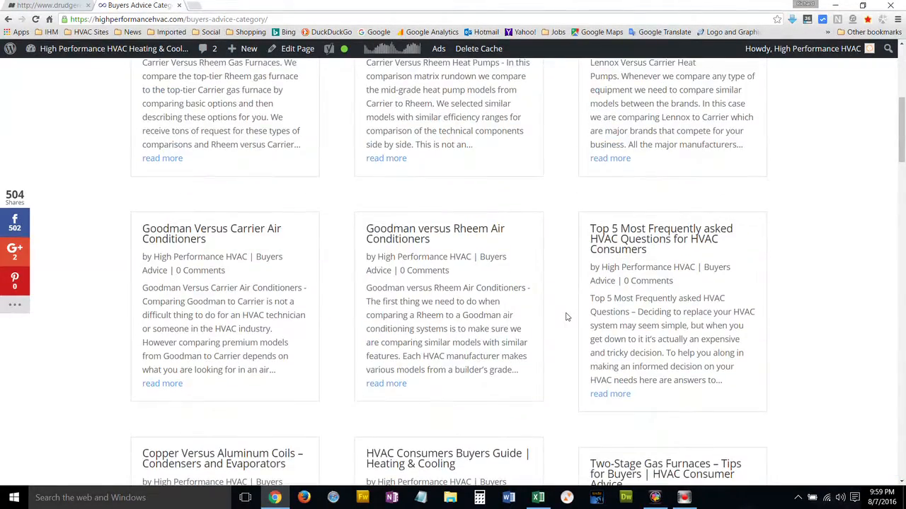
scroll("up", 3)
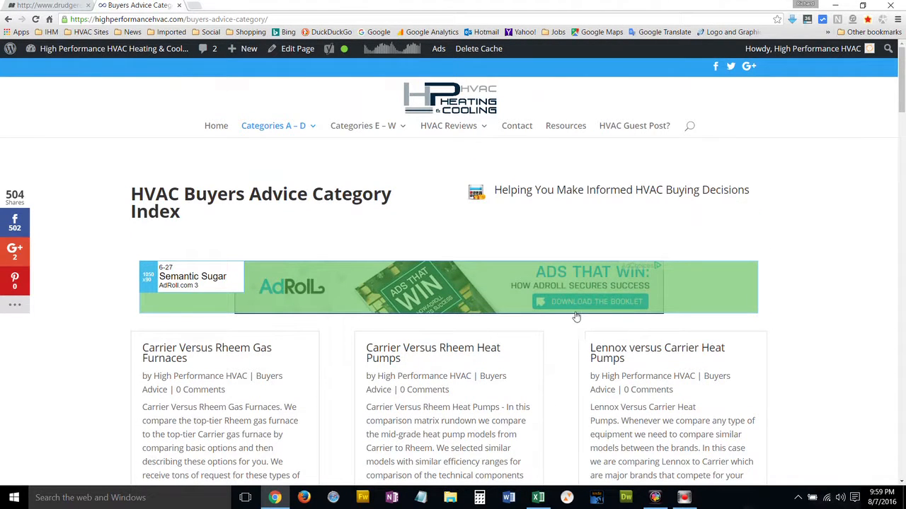